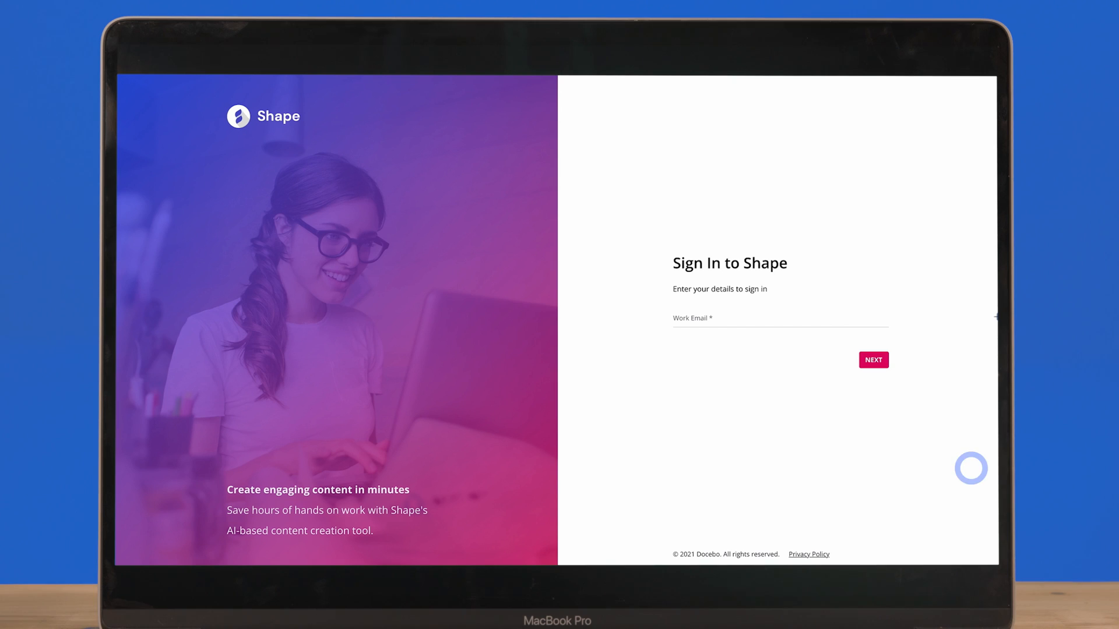
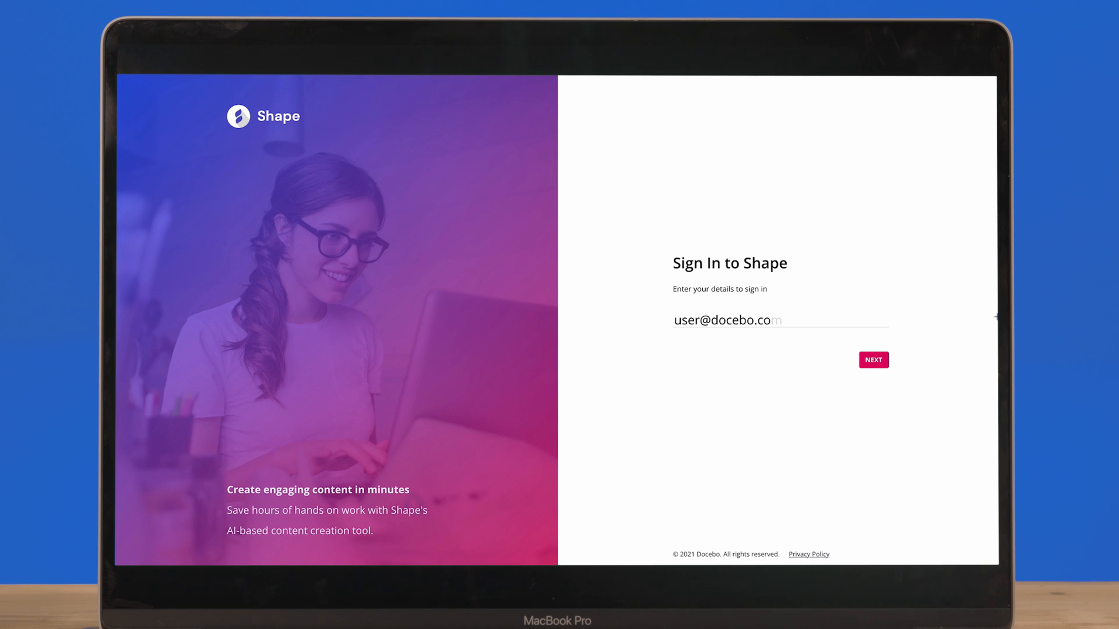
{"action": "left_click", "coordinate": [872, 360]}
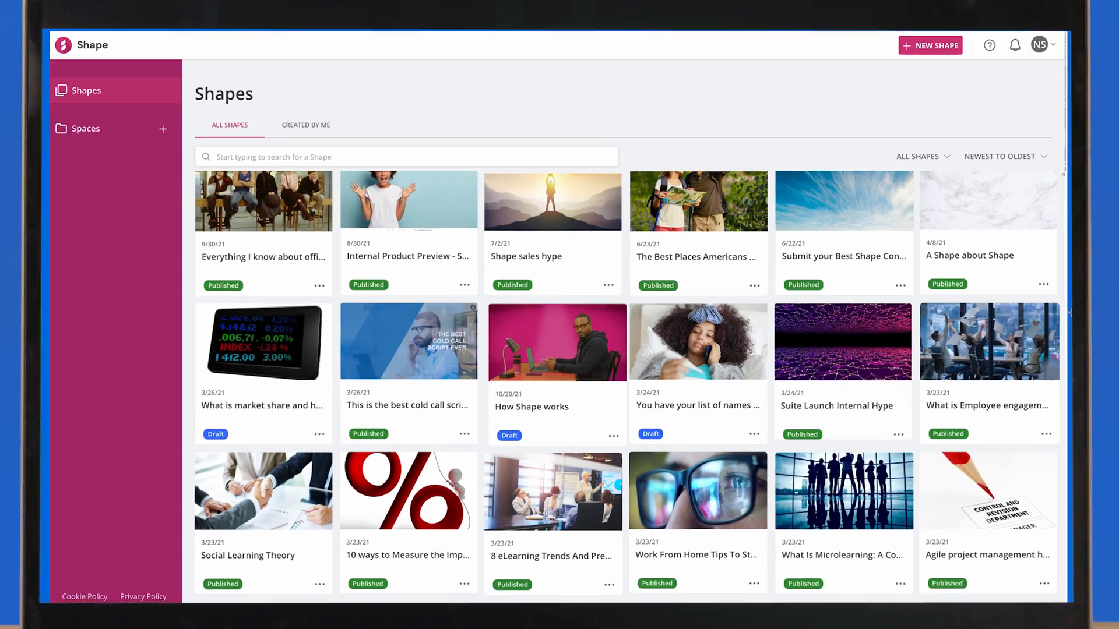
{"action": "left_click", "coordinate": [555, 342]}
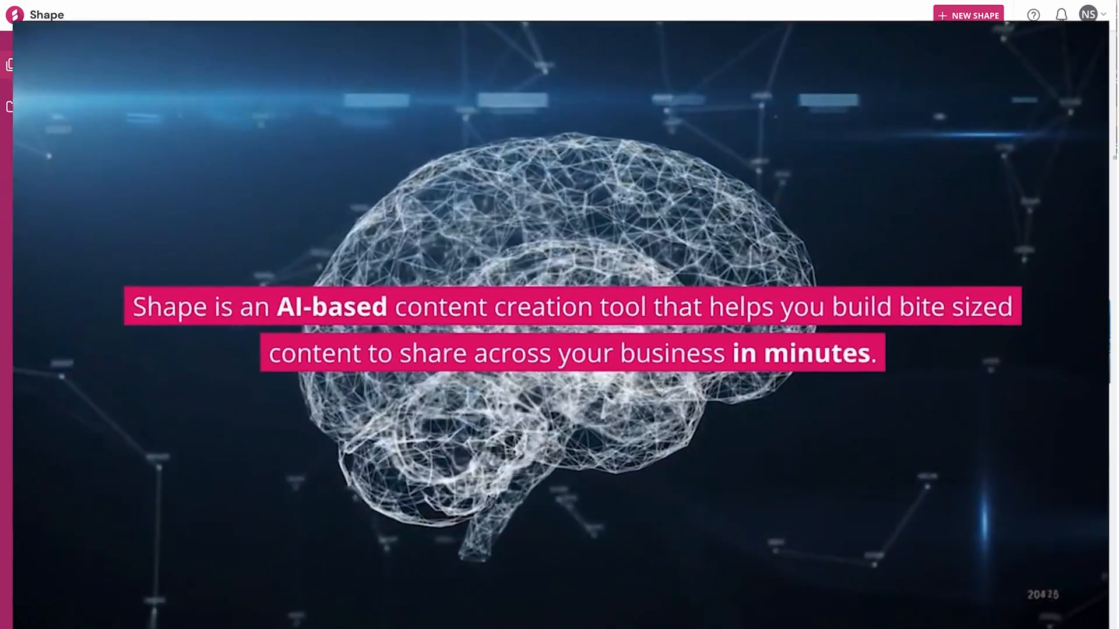
{"action": "left_click", "coordinate": [967, 15]}
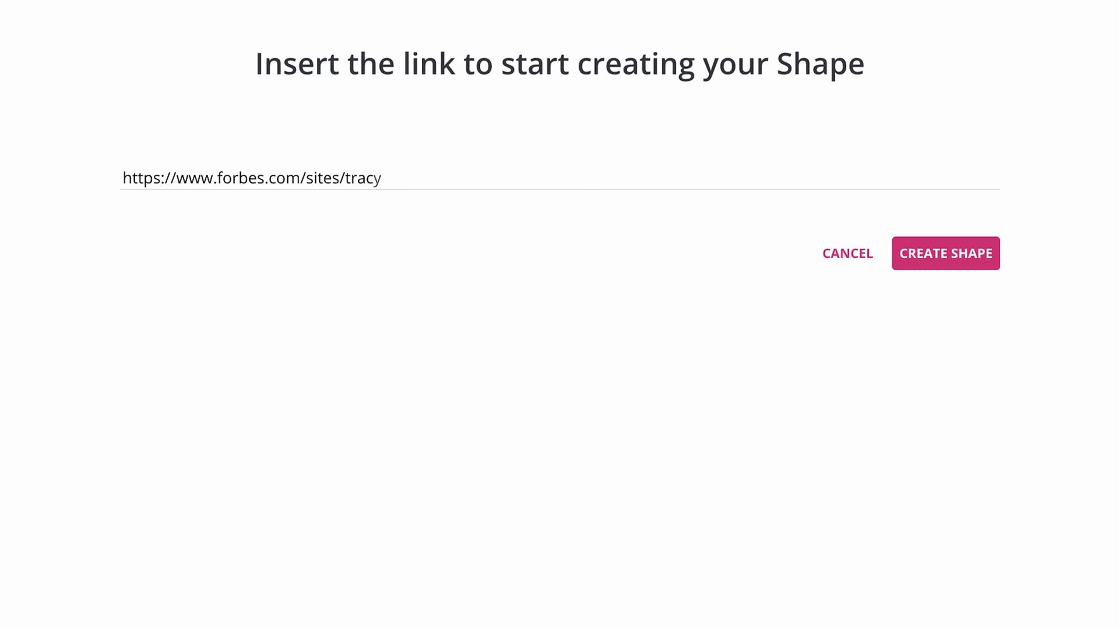
Enter the Forbes empathy article URL and generate the Shape from it.
{"action": "type", "text": "brower/2021/09/19/empathy/?sh=3c9f1dd63dc5"}
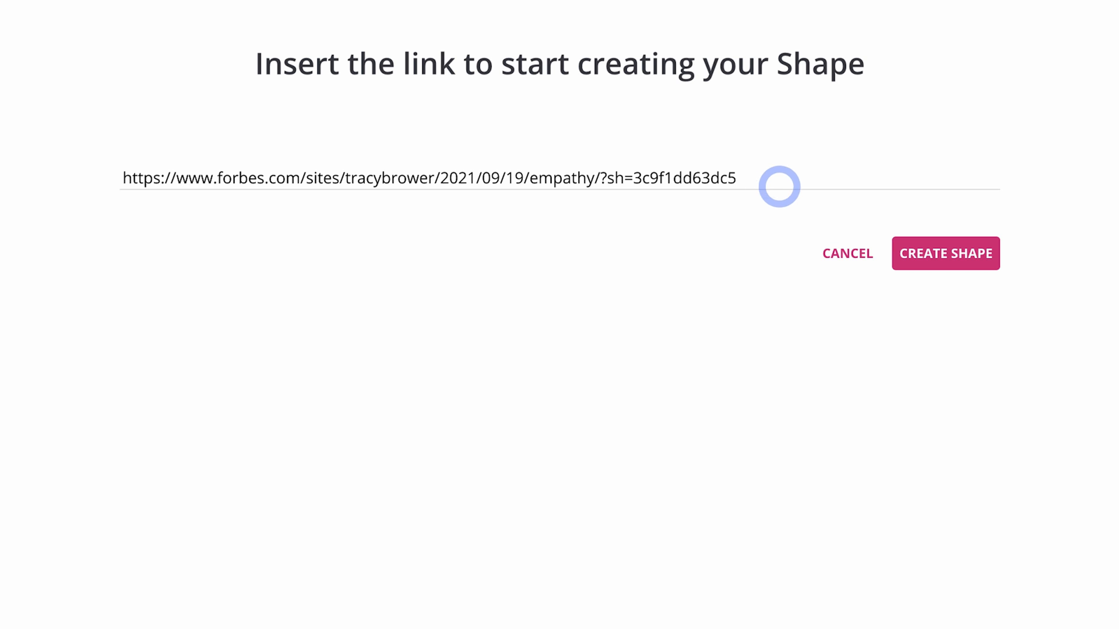
{"action": "left_click", "coordinate": [945, 253]}
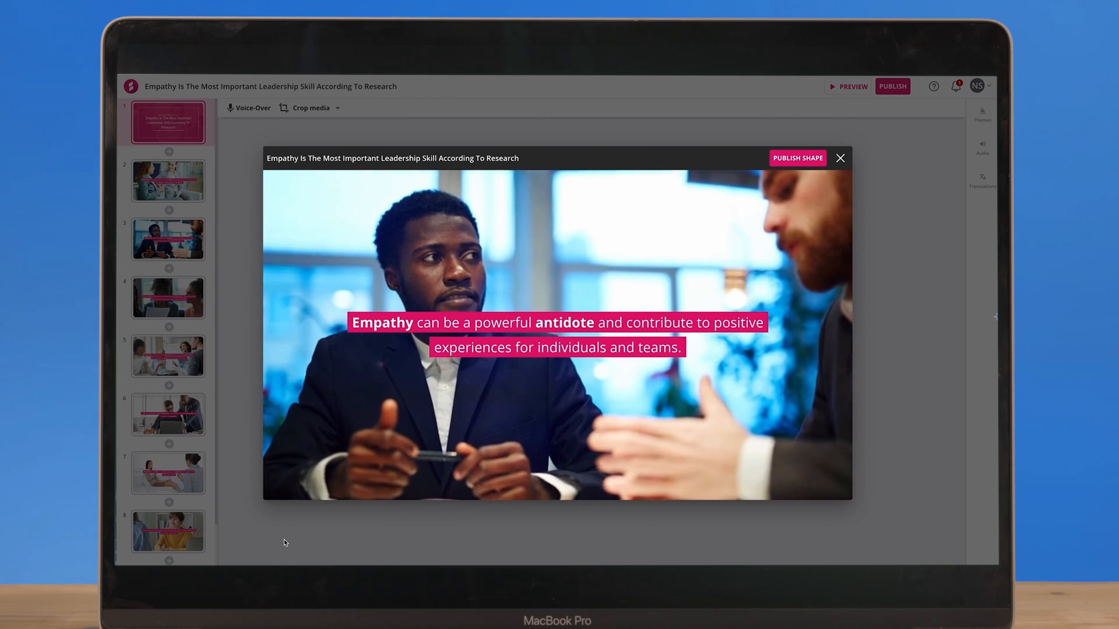
Close the preview, give scene 6 the text-on-right layout, and open translation settings.
{"action": "left_click", "coordinate": [840, 158]}
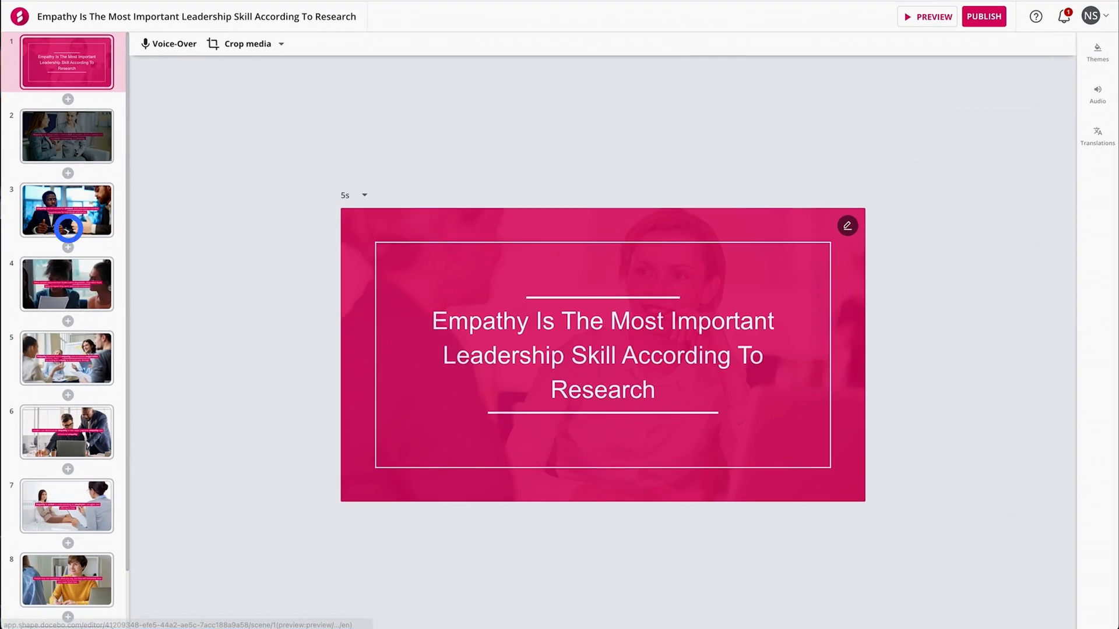
{"action": "left_click", "coordinate": [67, 284]}
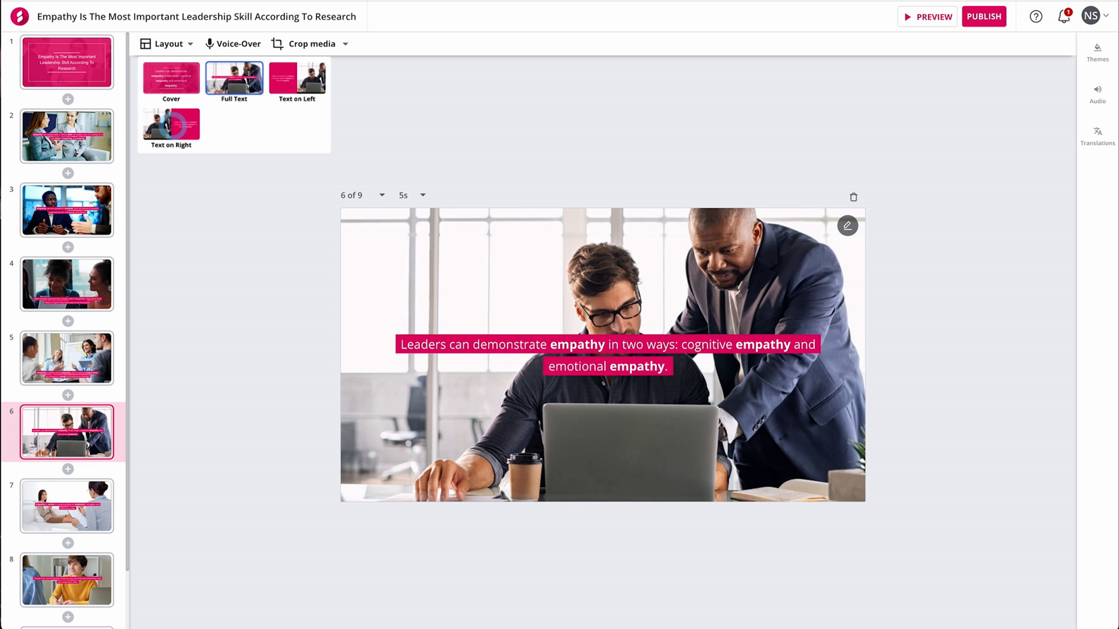
{"action": "left_click", "coordinate": [66, 587]}
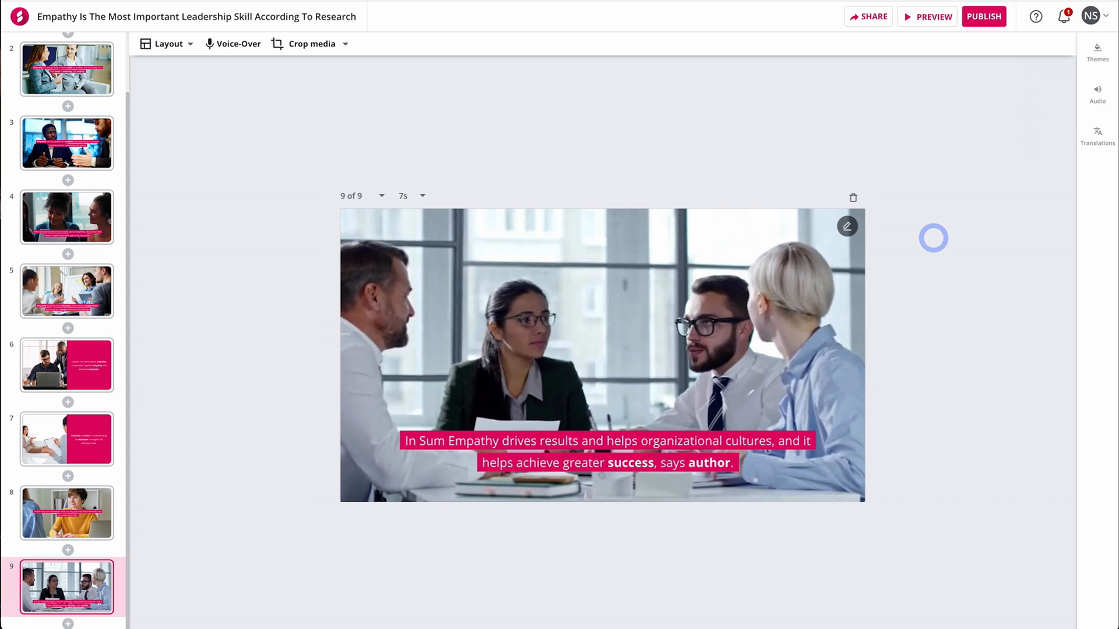
{"action": "left_click", "coordinate": [1097, 136]}
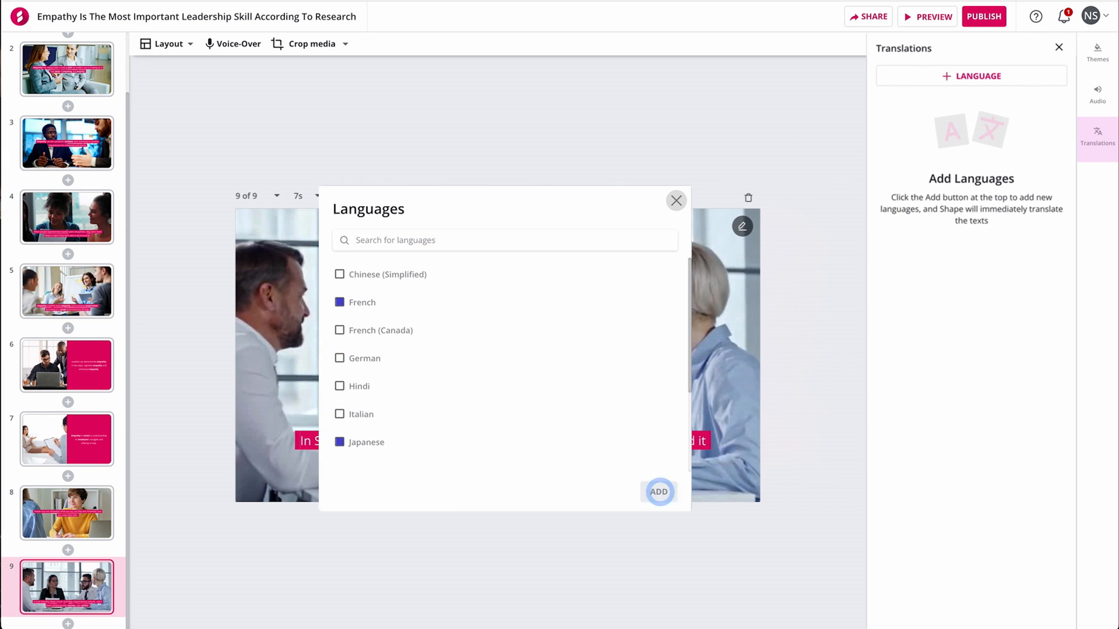
Add French and Japanese translations to the empathy Shape.
{"action": "left_click", "coordinate": [658, 491]}
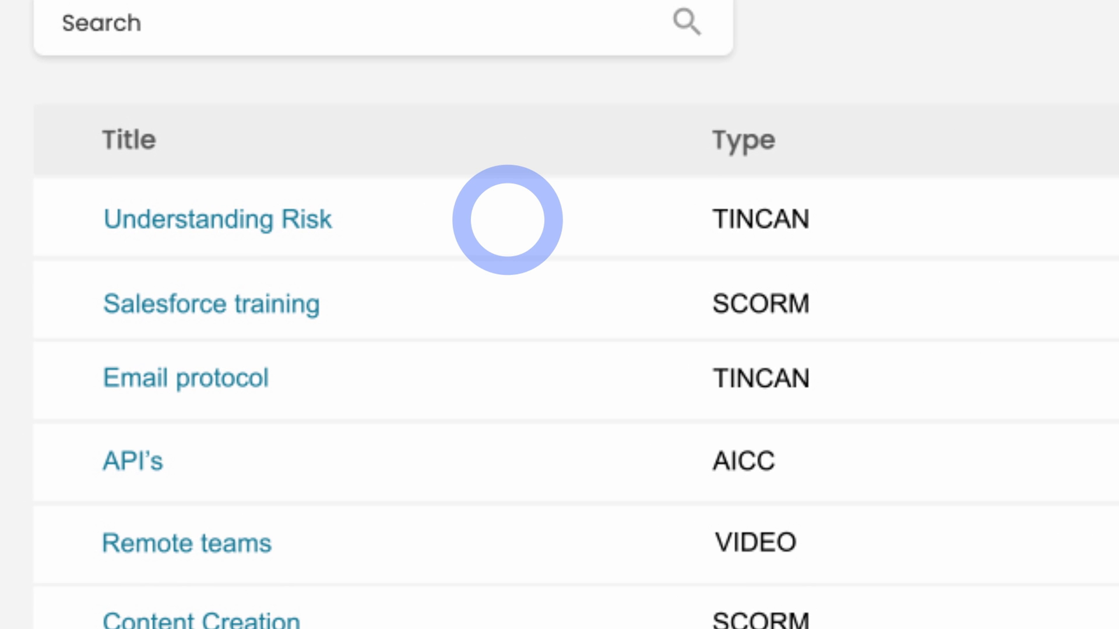
Find the Phishing material item in the content list and open it for editing.
{"action": "scroll", "scroll_direction": "down", "scroll_amount": 3}
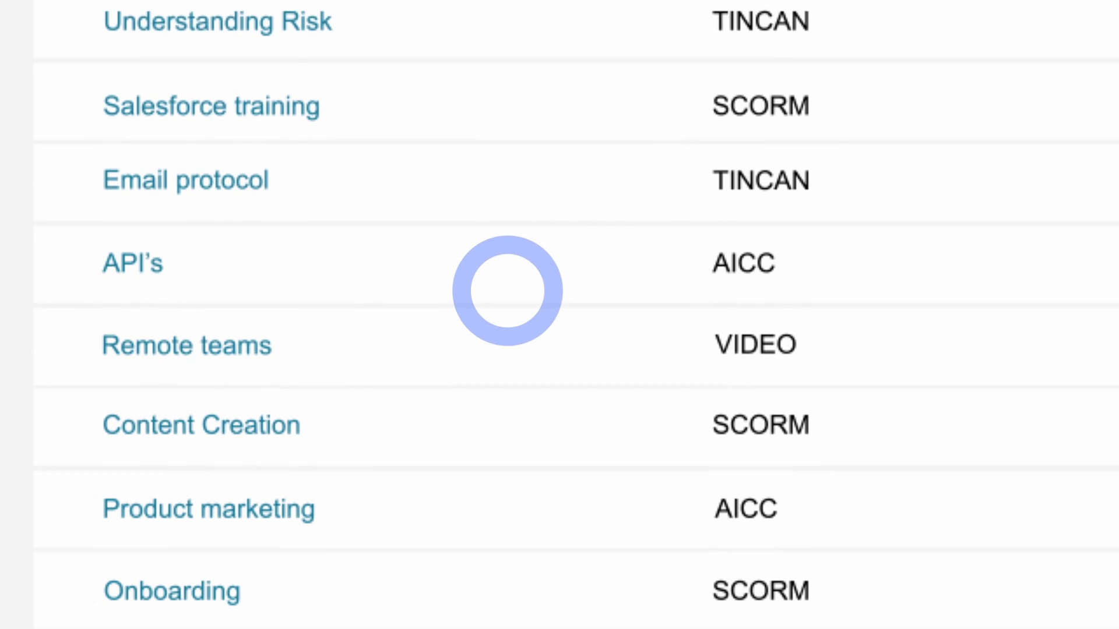
{"action": "scroll", "scroll_direction": "down", "scroll_amount": 3}
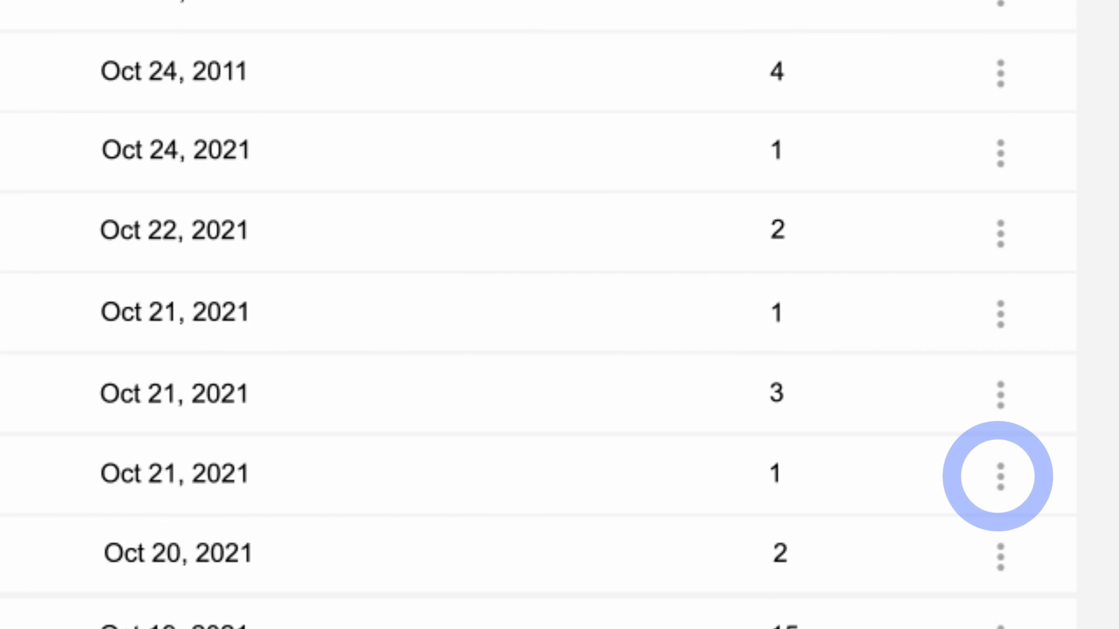
{"action": "left_click", "coordinate": [1000, 474]}
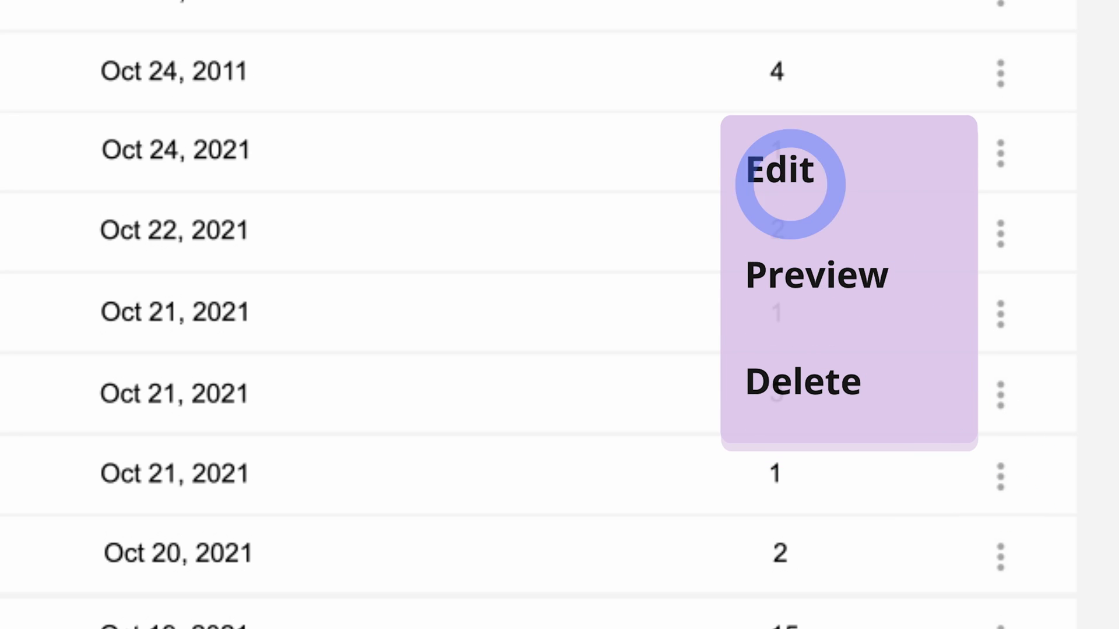
{"action": "left_click", "coordinate": [779, 171]}
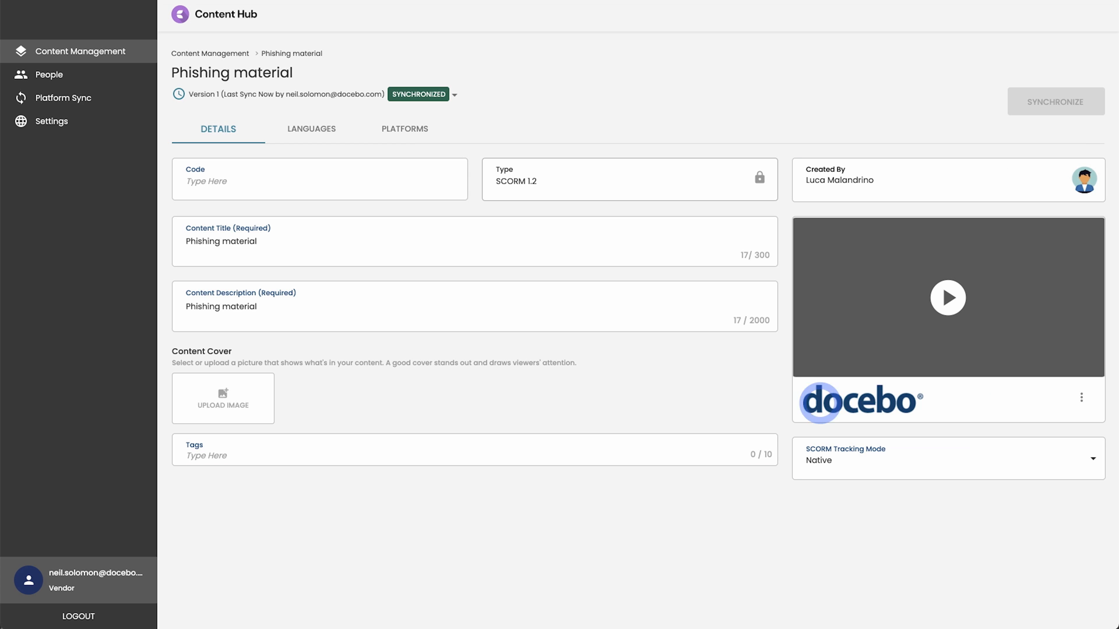
Upload a replacement content file, synchronize the item, and view its eight languages.
{"action": "left_click", "coordinate": [1082, 397]}
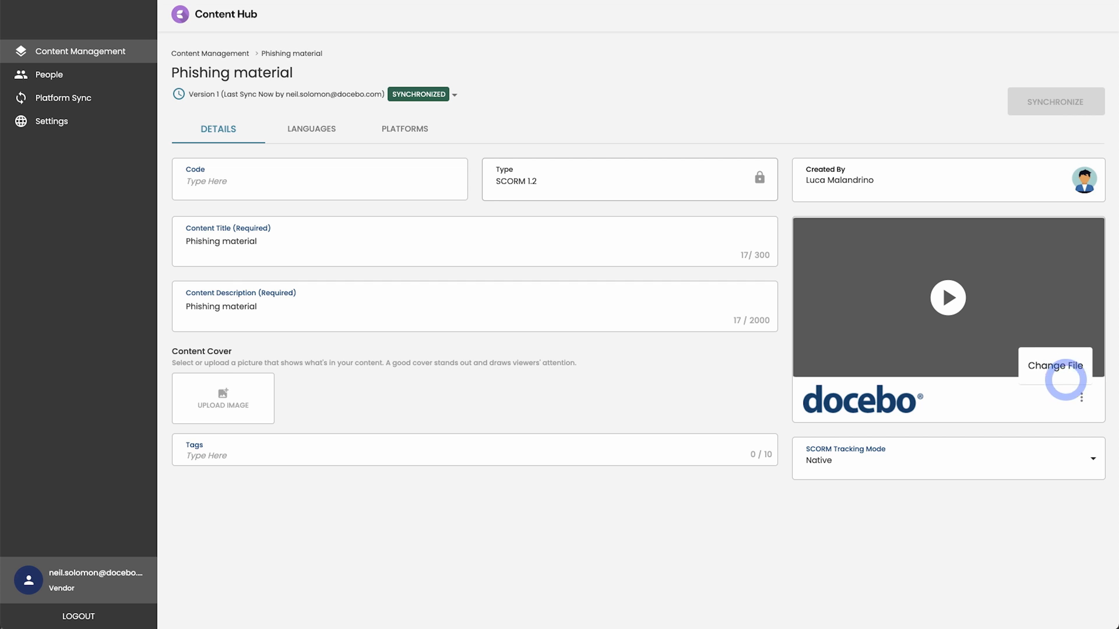
{"action": "left_click", "coordinate": [1054, 366]}
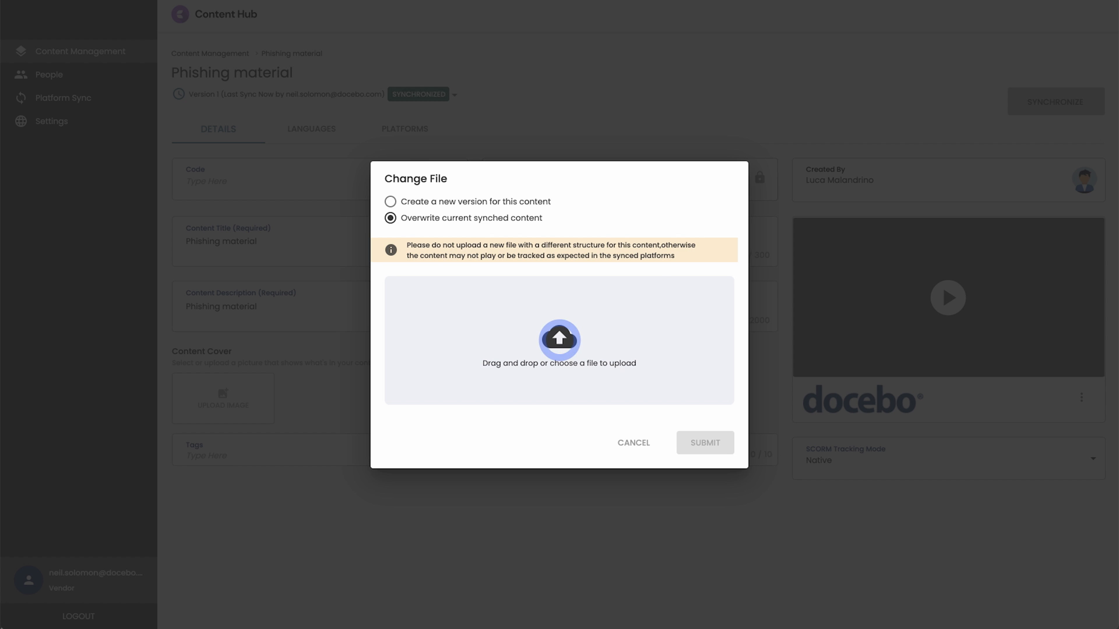
{"action": "left_click", "coordinate": [559, 339]}
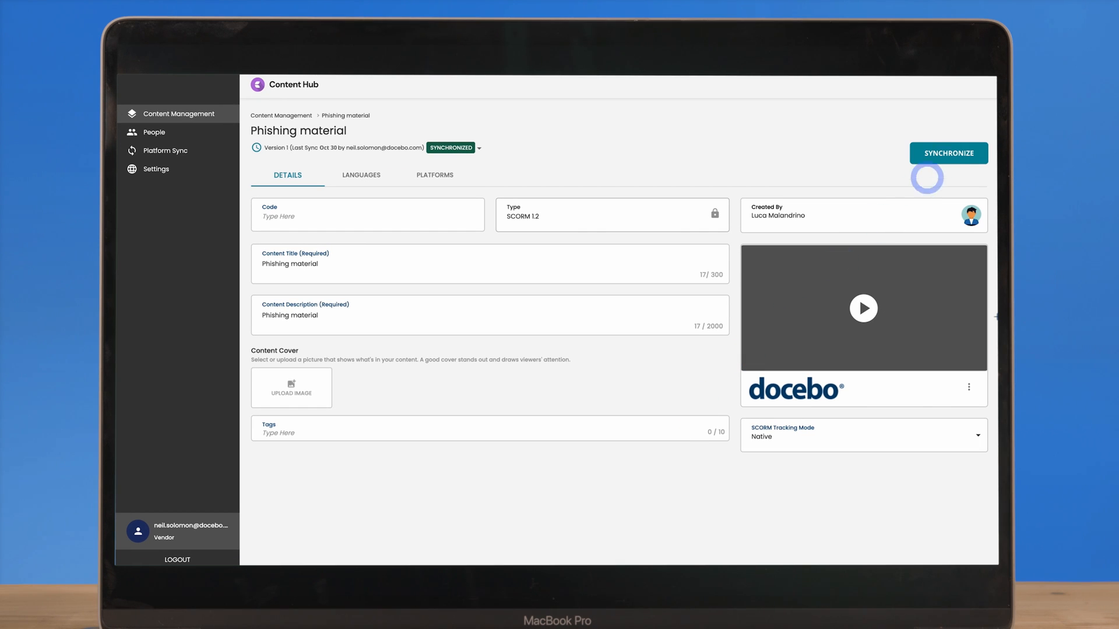
{"action": "left_click", "coordinate": [948, 153]}
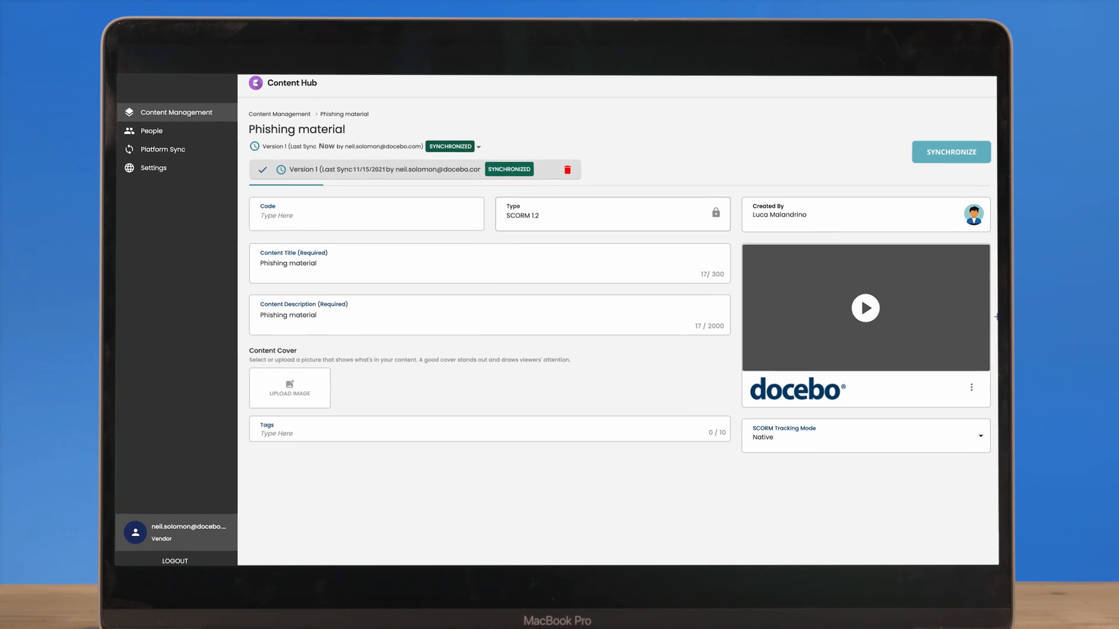
{"action": "left_click", "coordinate": [311, 128]}
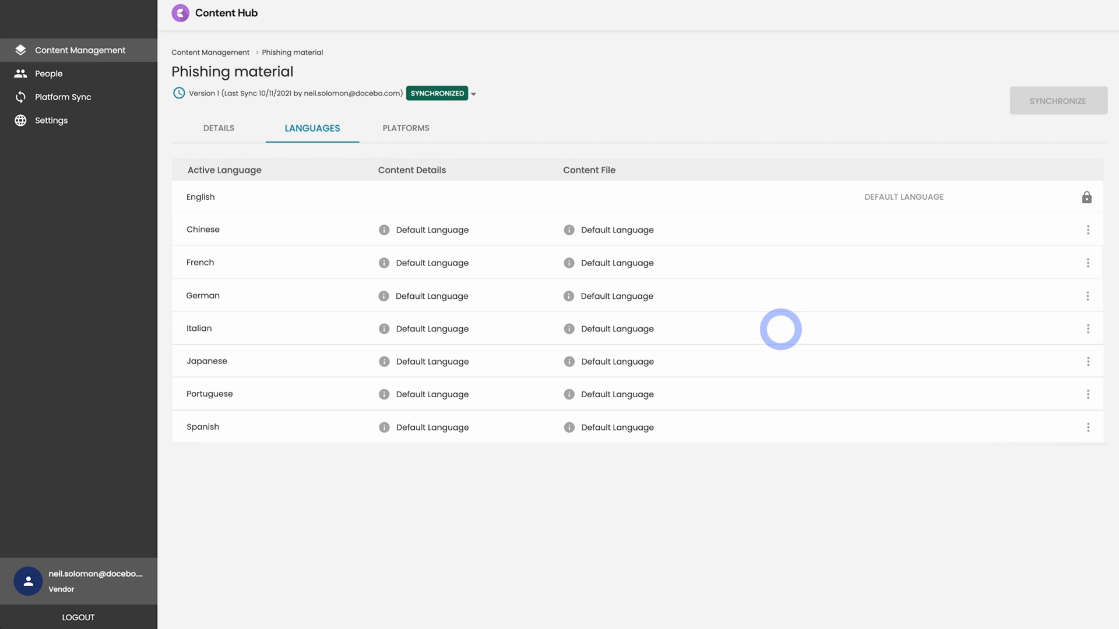
{"action": "mouse_move", "coordinate": [1087, 328]}
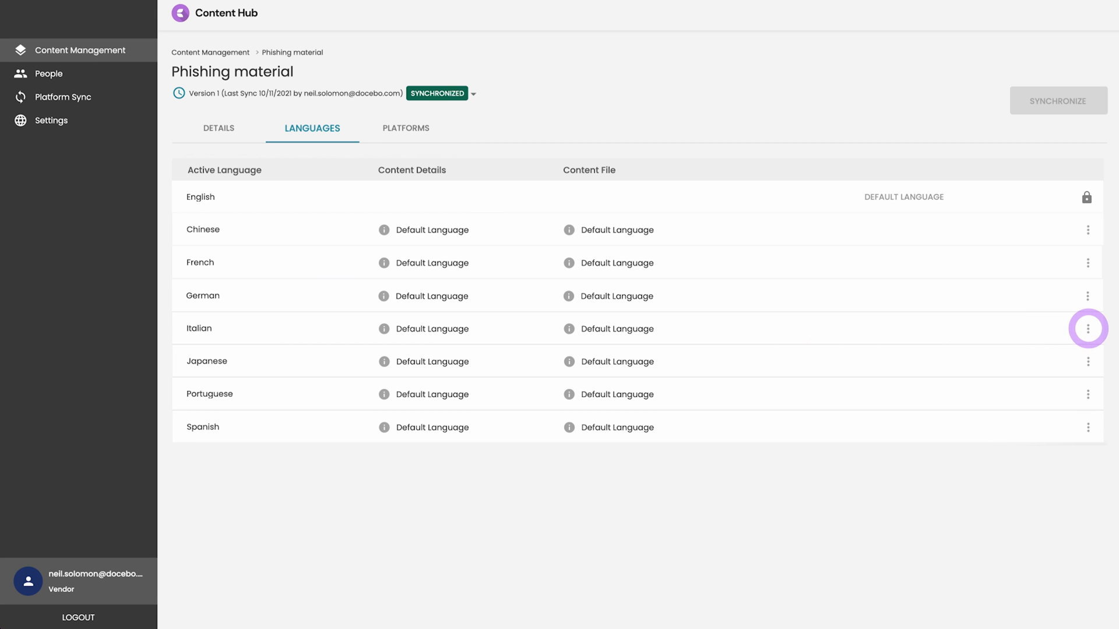
Replace the Italian version's content file with the updated phishing package.
{"action": "left_click", "coordinate": [1087, 328]}
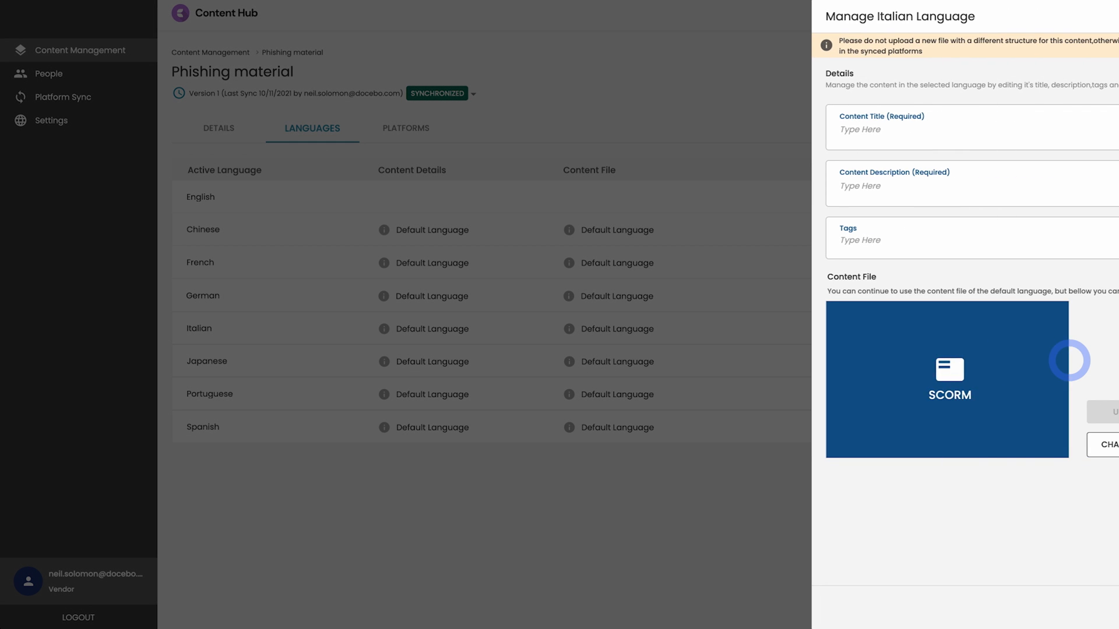
{"action": "left_click", "coordinate": [931, 445]}
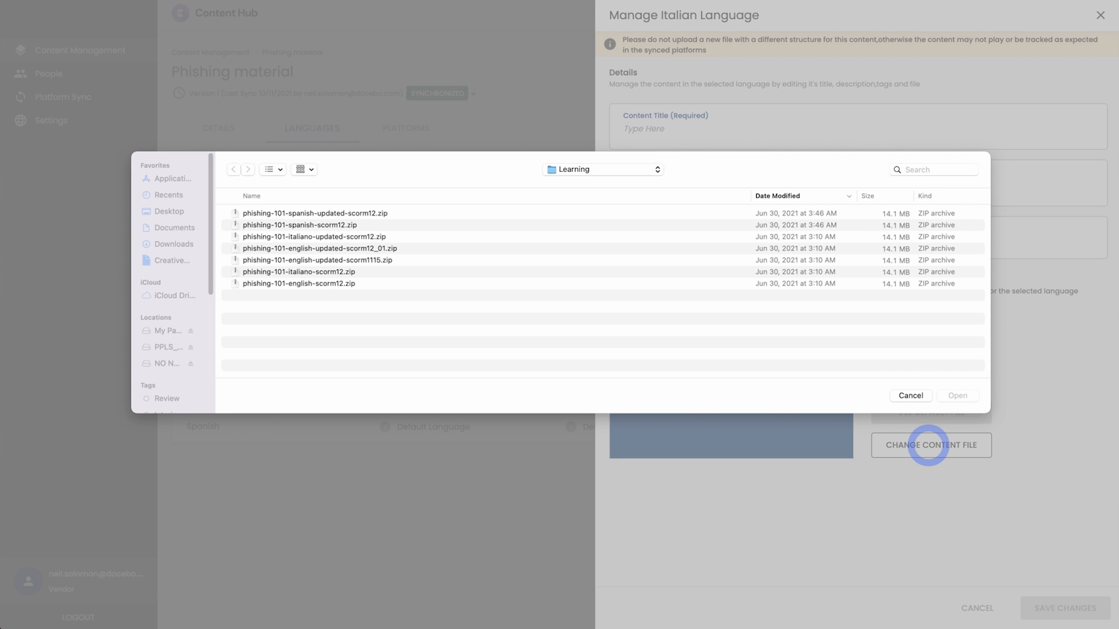
{"action": "left_click", "coordinate": [314, 236]}
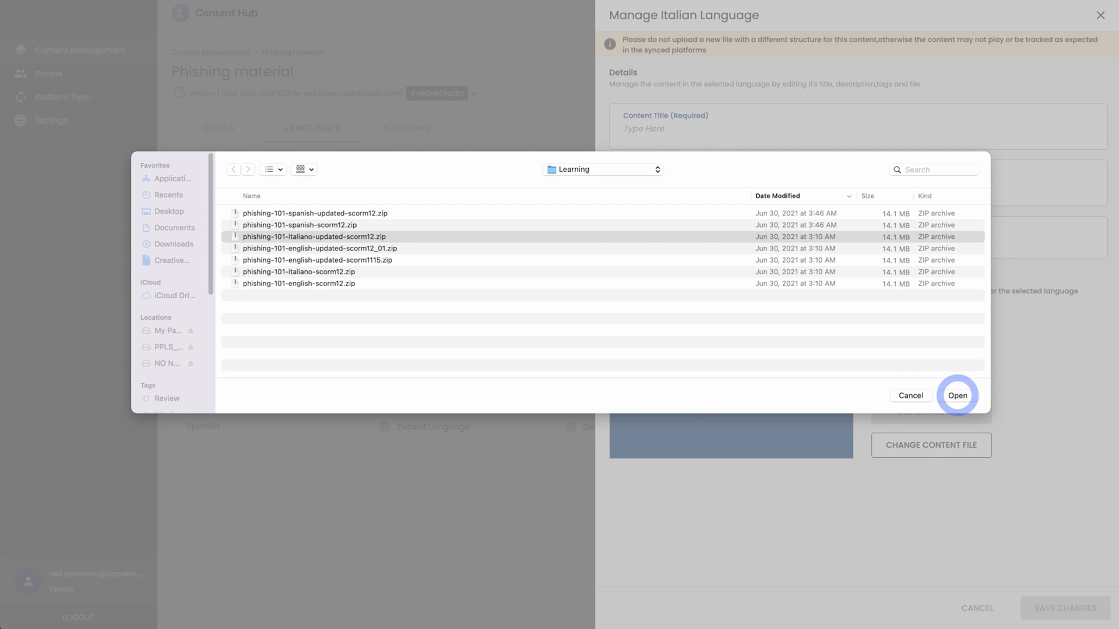
Preview the Italian version, 'Phishing 101 Italiano'.
{"action": "left_click", "coordinate": [956, 395]}
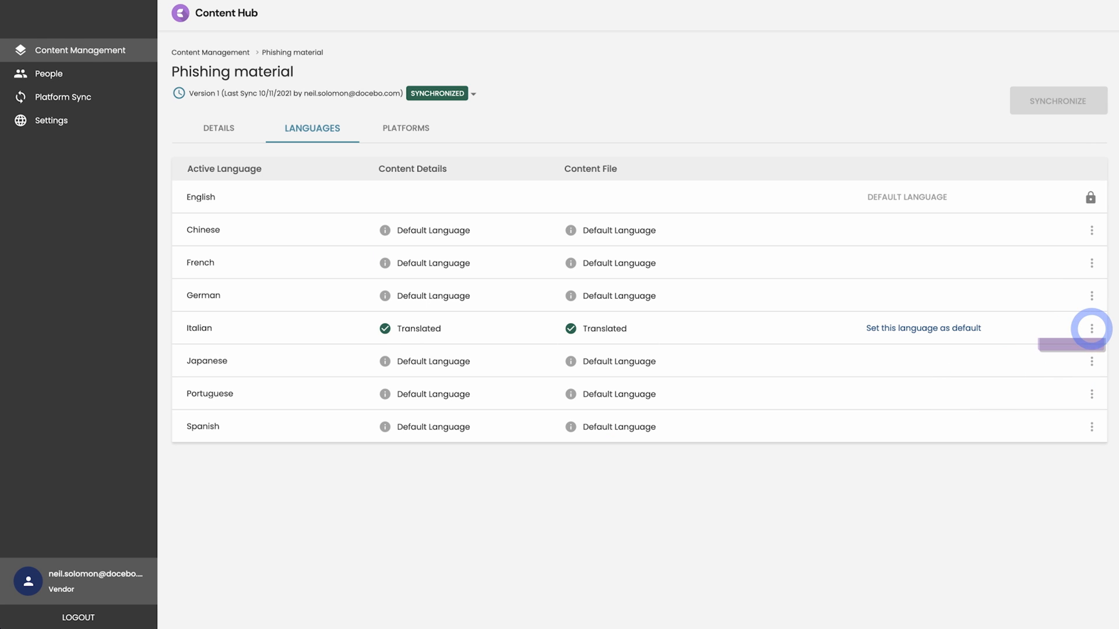
{"action": "left_click", "coordinate": [1090, 328]}
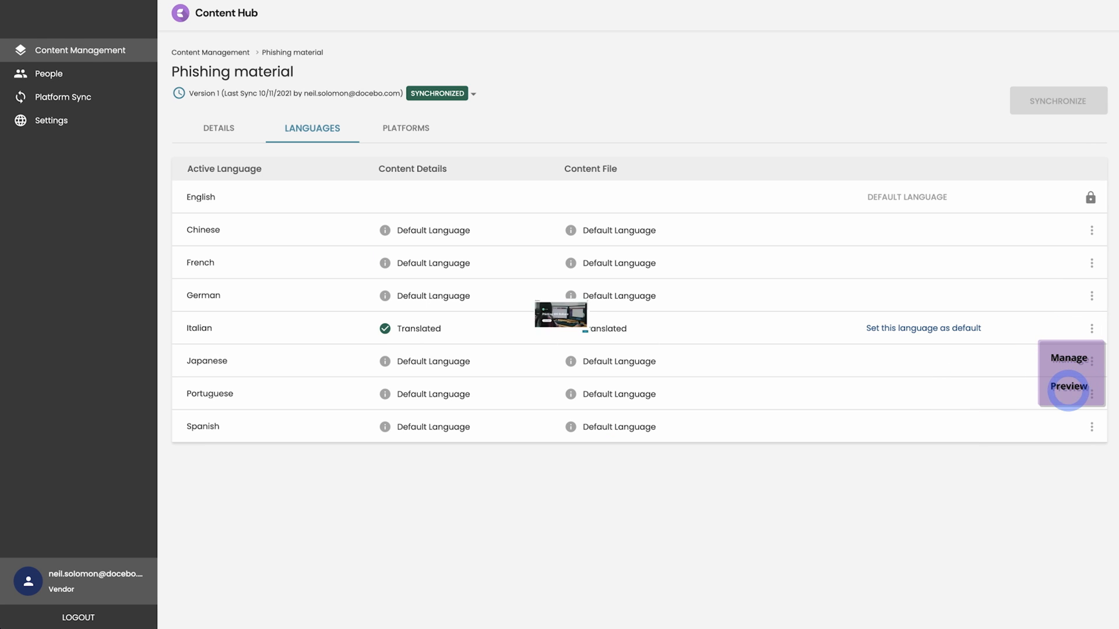
{"action": "left_click", "coordinate": [1068, 386]}
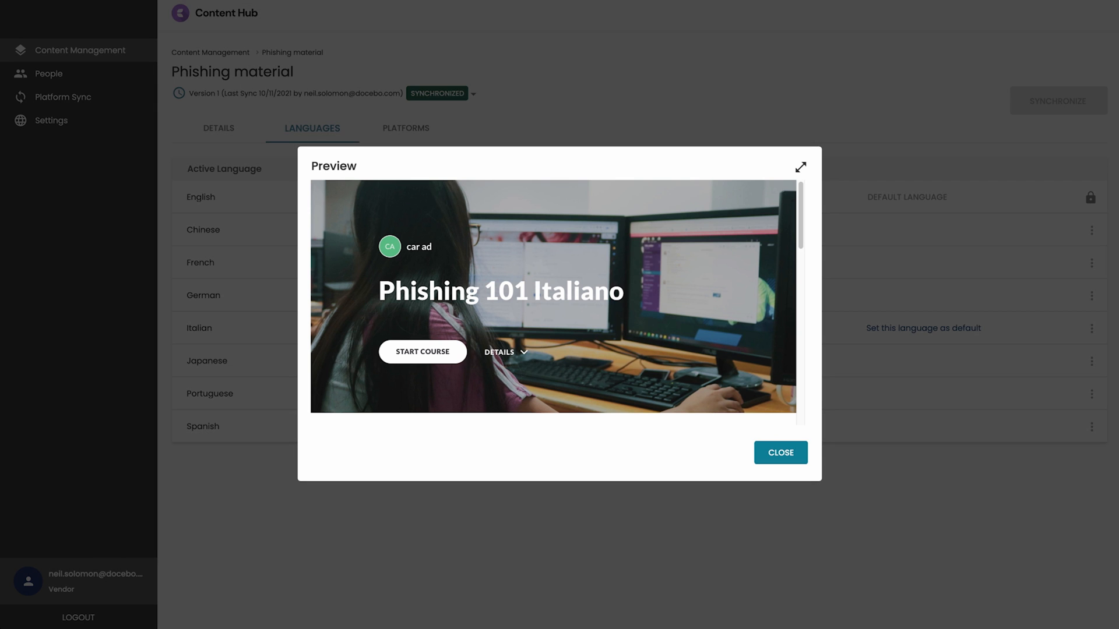
{"action": "scroll", "scroll_direction": "down", "scroll_amount": 3}
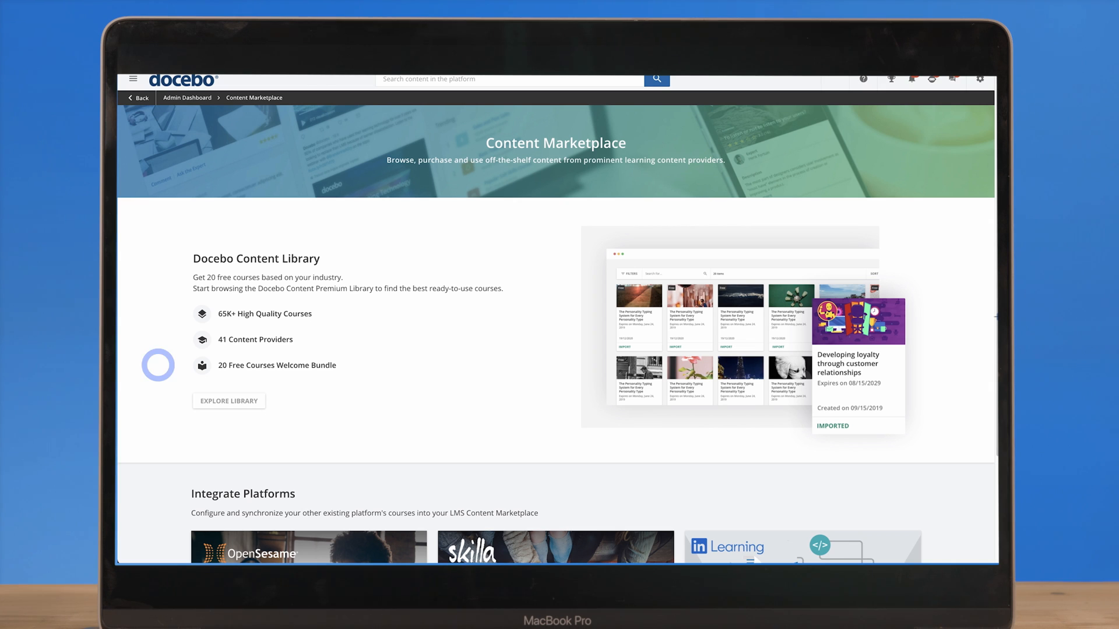
Filter the Docebo library to Personal Development > General Personal Development and browse the courses.
{"action": "left_click", "coordinate": [228, 400]}
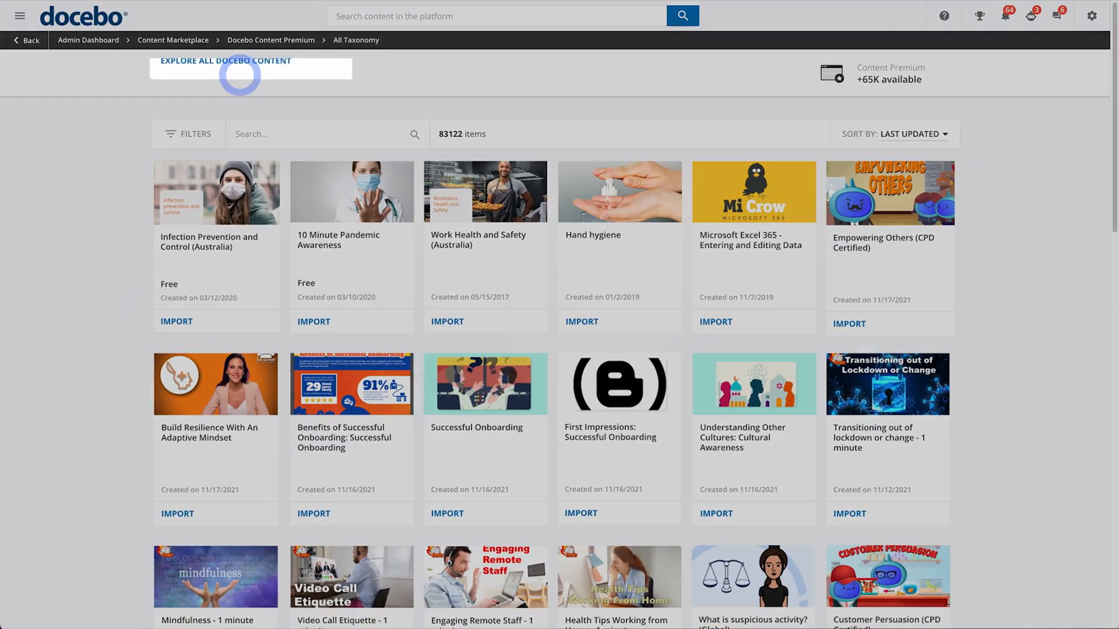
{"action": "left_click", "coordinate": [200, 72]}
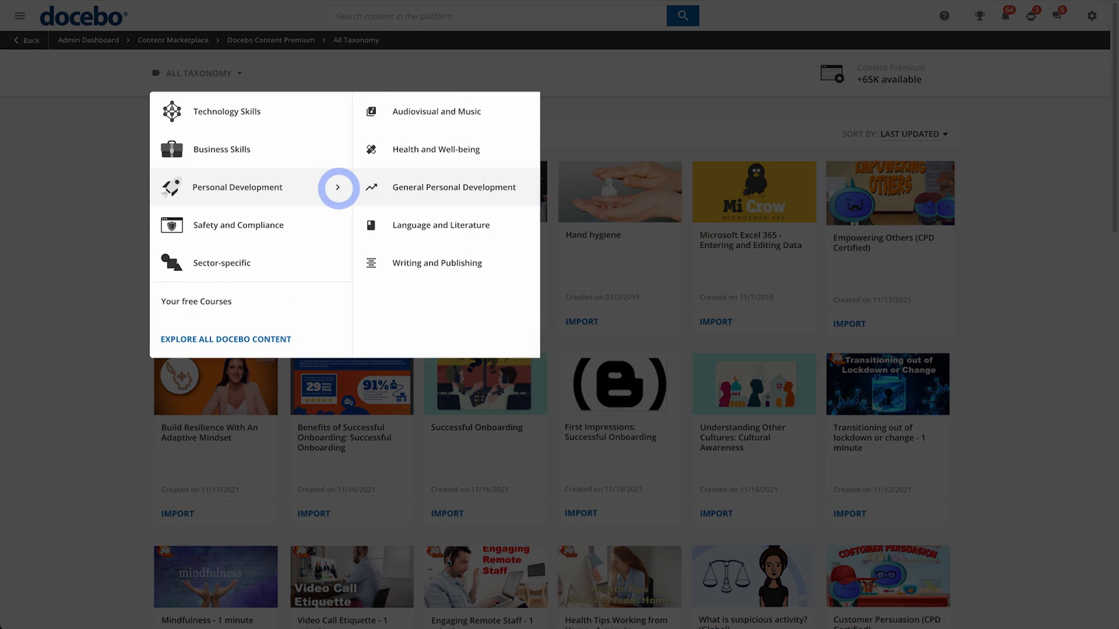
{"action": "left_click", "coordinate": [454, 187]}
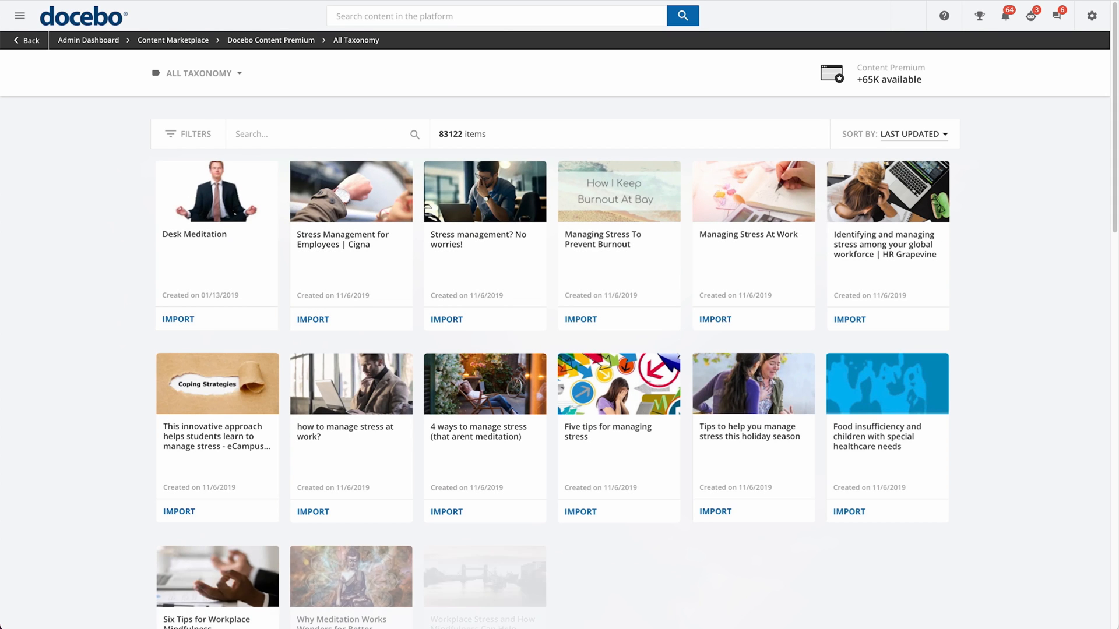
{"action": "scroll", "scroll_direction": "down", "scroll_amount": 3}
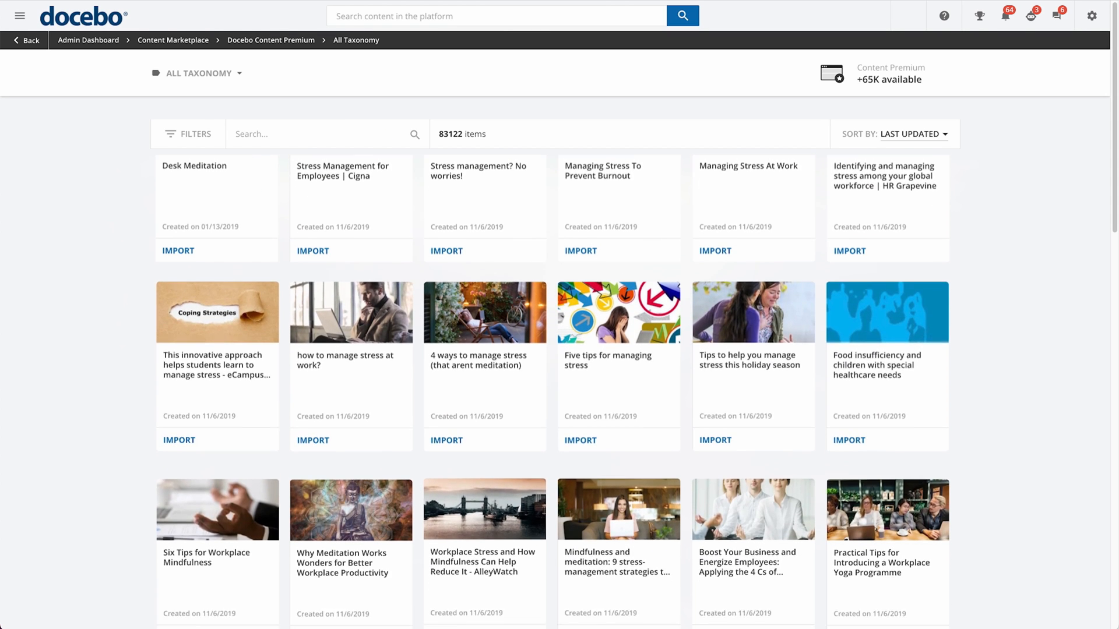
{"action": "scroll", "scroll_direction": "down", "scroll_amount": 3}
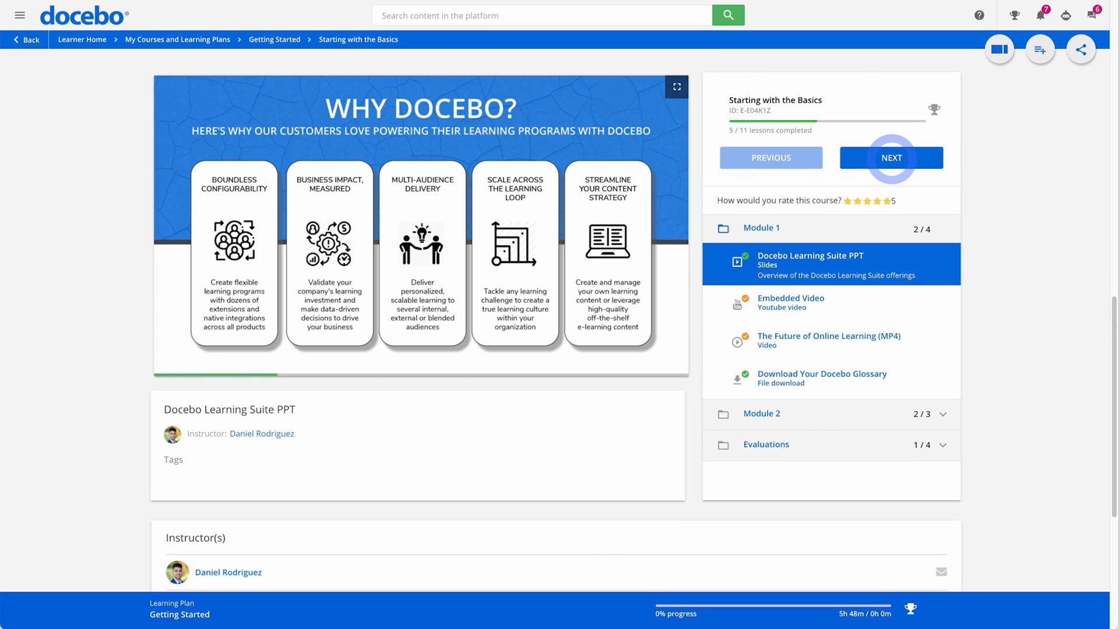
Advance the Docebo Learning Suite PPT lesson to its next slide.
{"action": "left_click", "coordinate": [890, 158]}
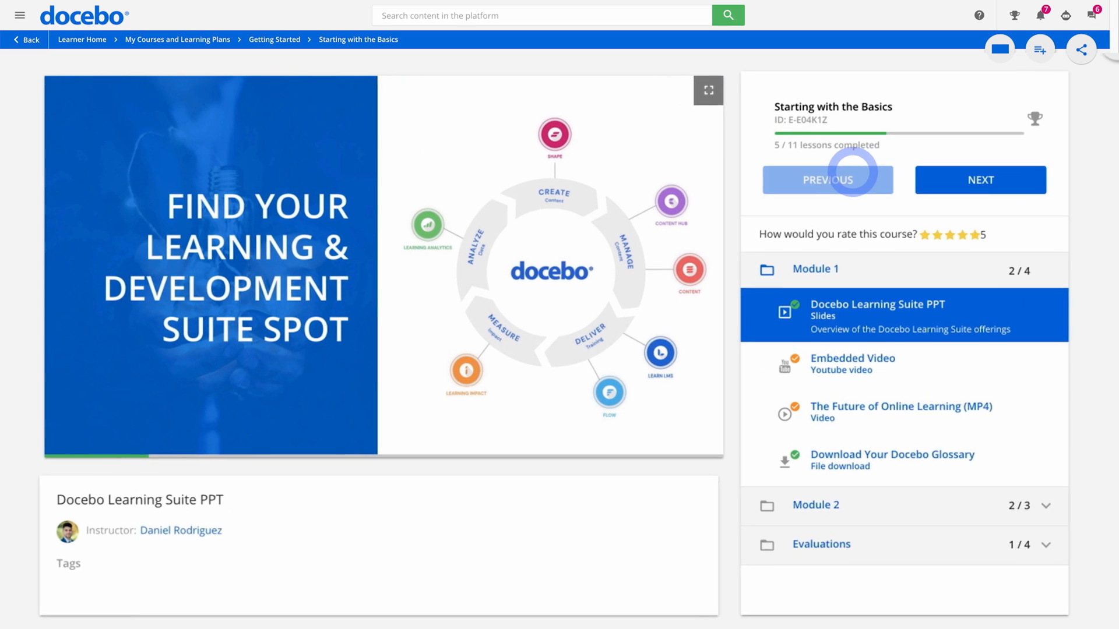
{"action": "scroll", "scroll_direction": "down", "scroll_amount": 3}
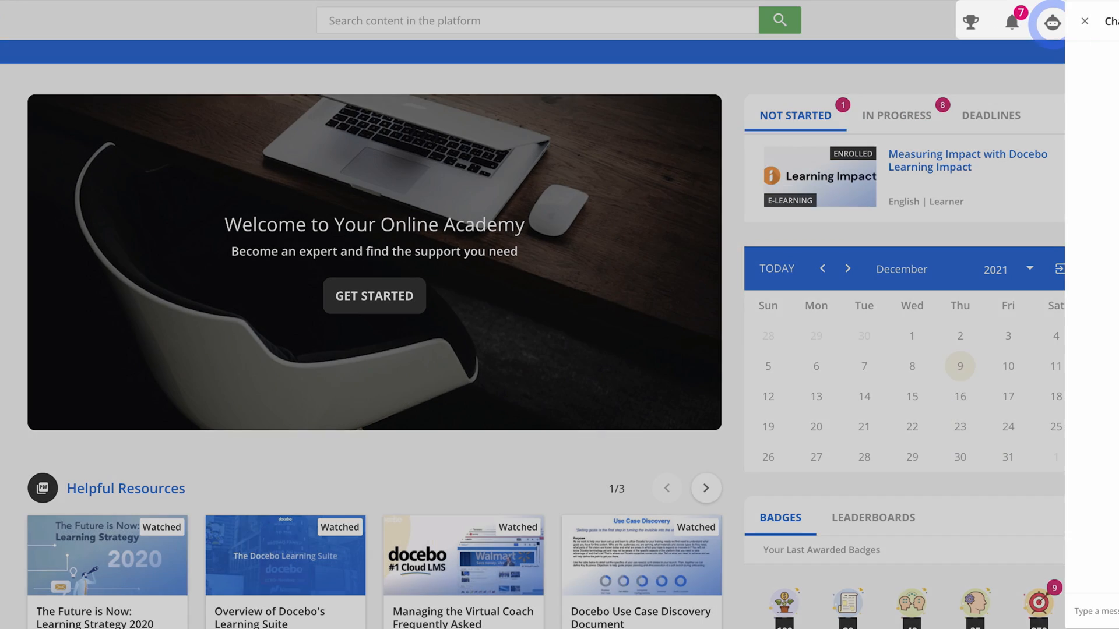
Chat with the Virtual Coach and open 'Capability building in 2030'.
{"action": "left_click", "coordinate": [1051, 21]}
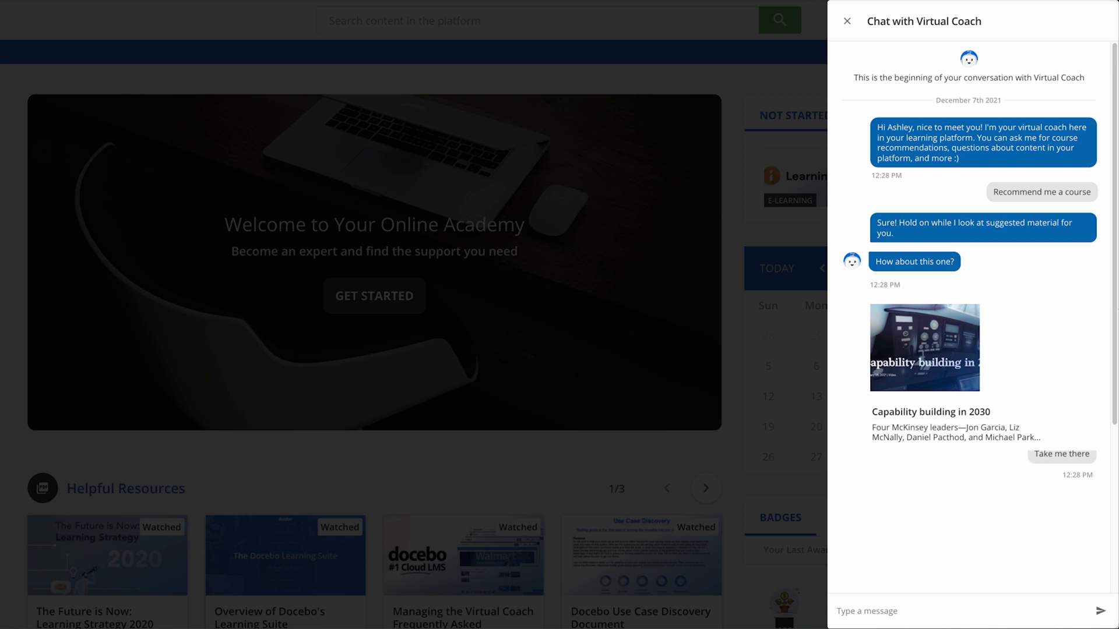
{"action": "left_click", "coordinate": [1061, 453]}
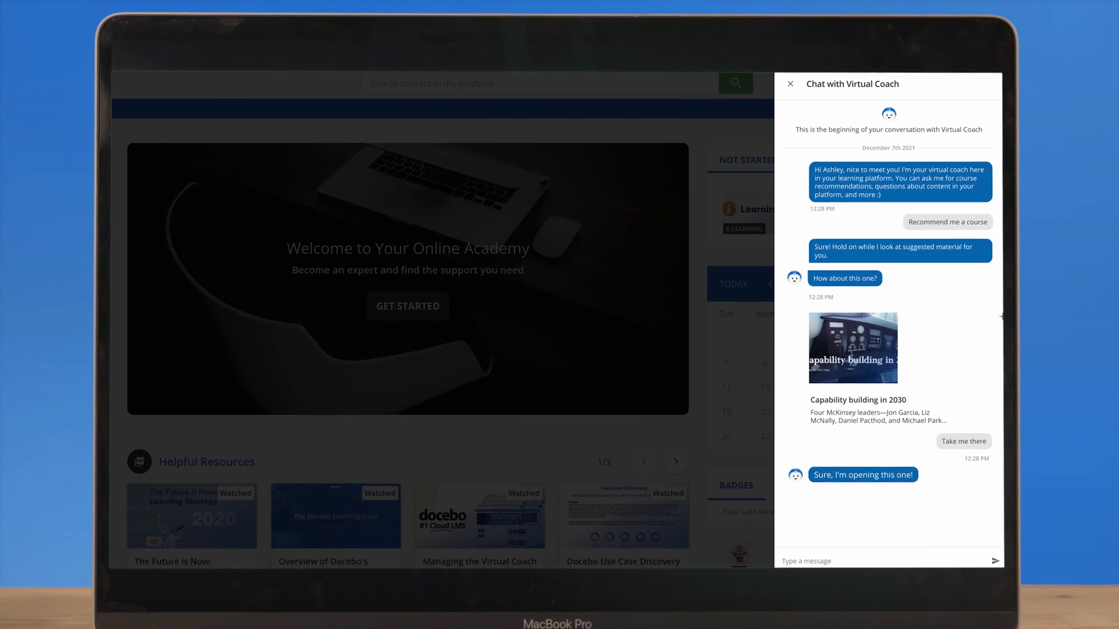
{"action": "left_click", "coordinate": [963, 441]}
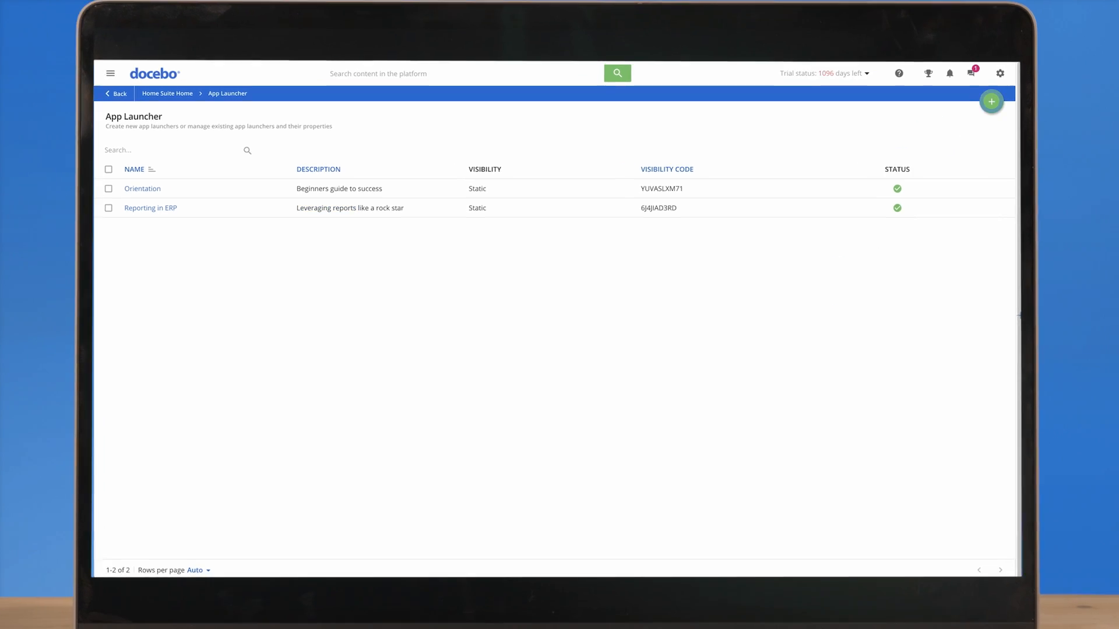
Create a Hospitality Training launcher with a small square #aa1133 bottom-right icon.
{"action": "left_click", "coordinate": [991, 101]}
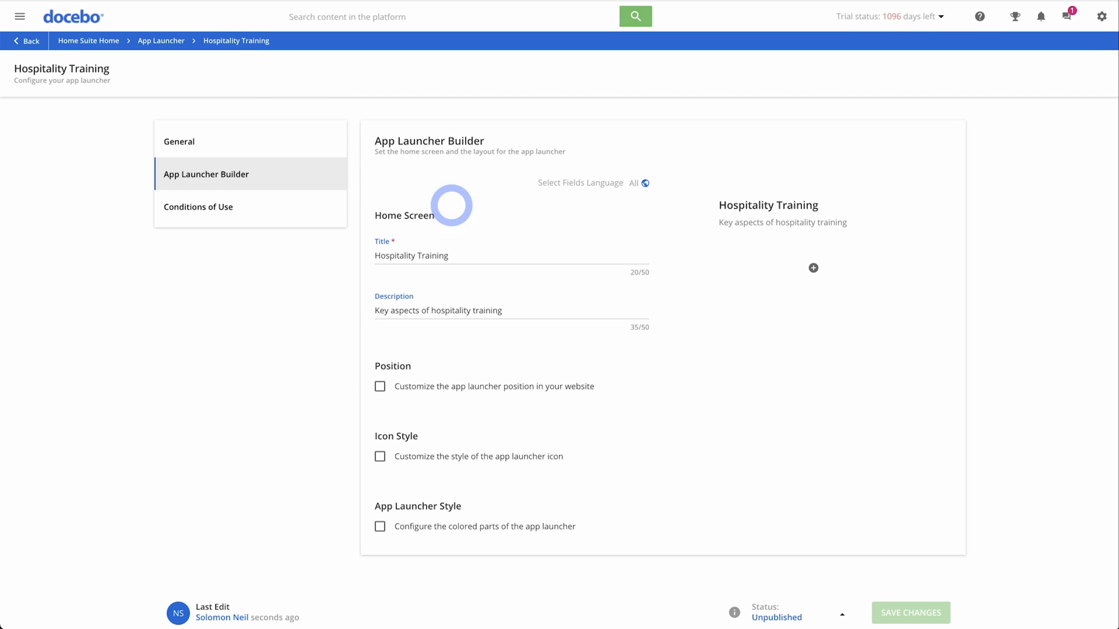
{"action": "left_click", "coordinate": [813, 268]}
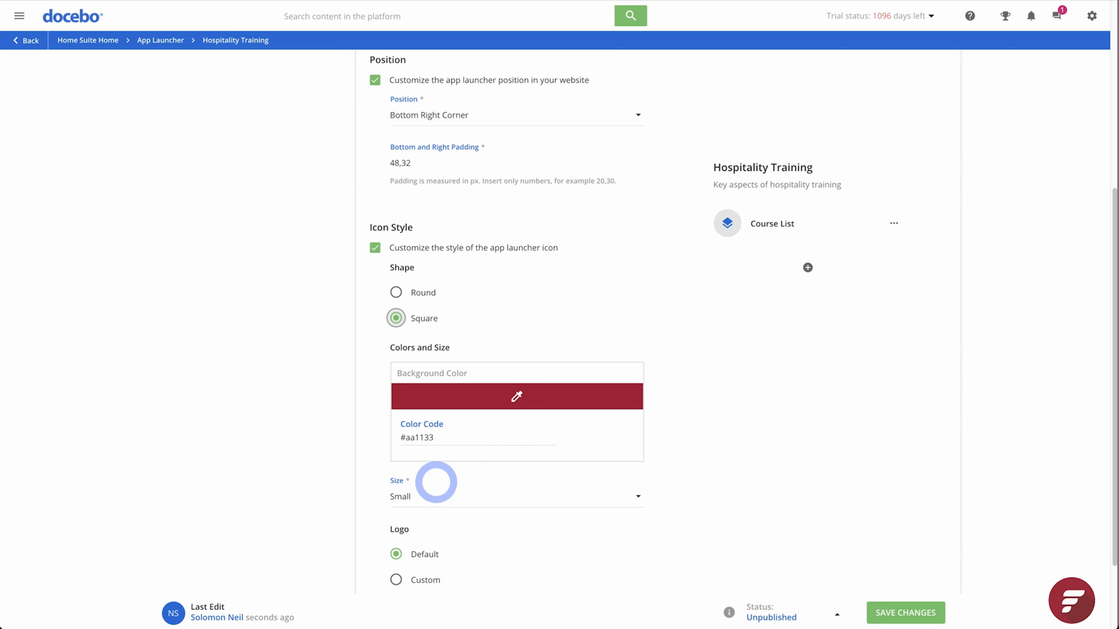
{"action": "left_click", "coordinate": [396, 293]}
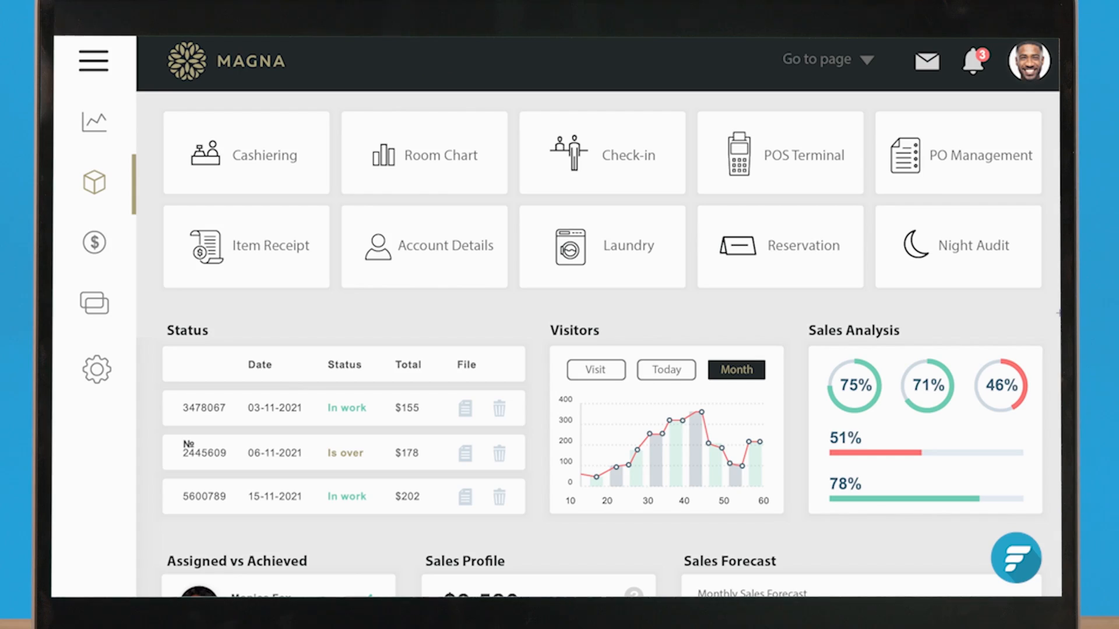
Scroll the Magna dashboard and launch Flow to show the Docebo Admin Menu.
{"action": "scroll", "scroll_direction": "down", "scroll_amount": 3}
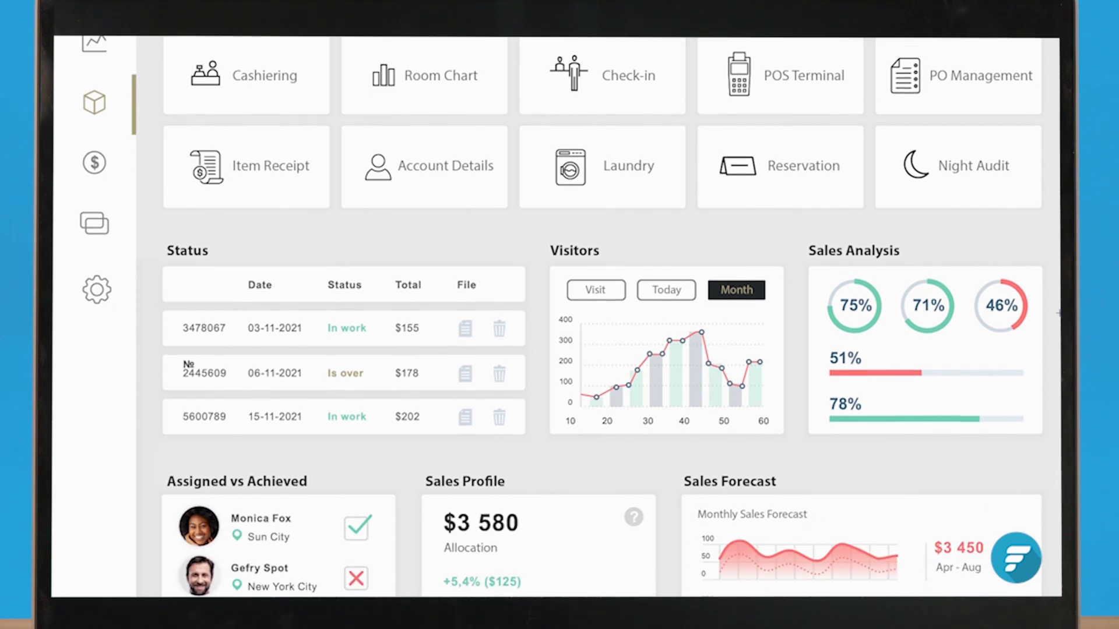
{"action": "scroll", "scroll_direction": "down", "scroll_amount": 3}
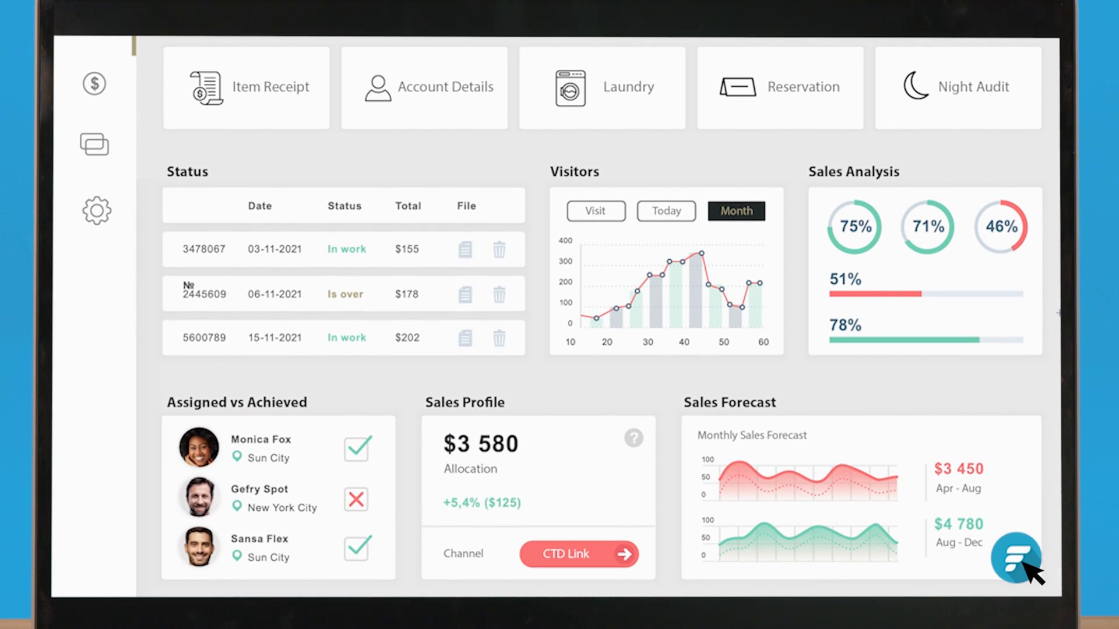
{"action": "left_click", "coordinate": [1016, 556]}
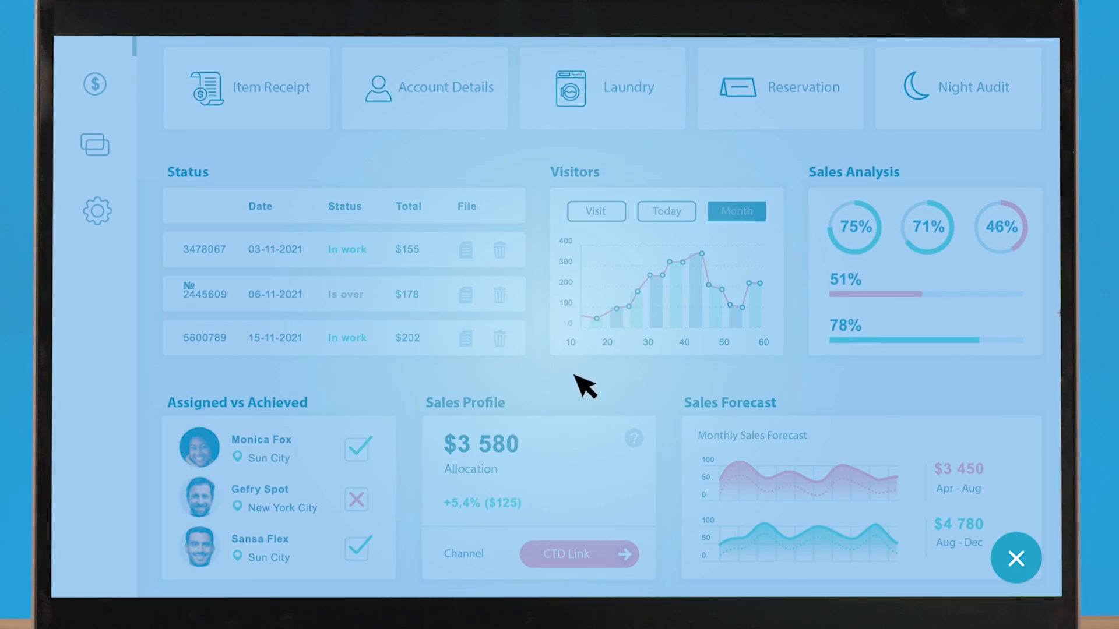
{"action": "left_click", "coordinate": [1014, 558]}
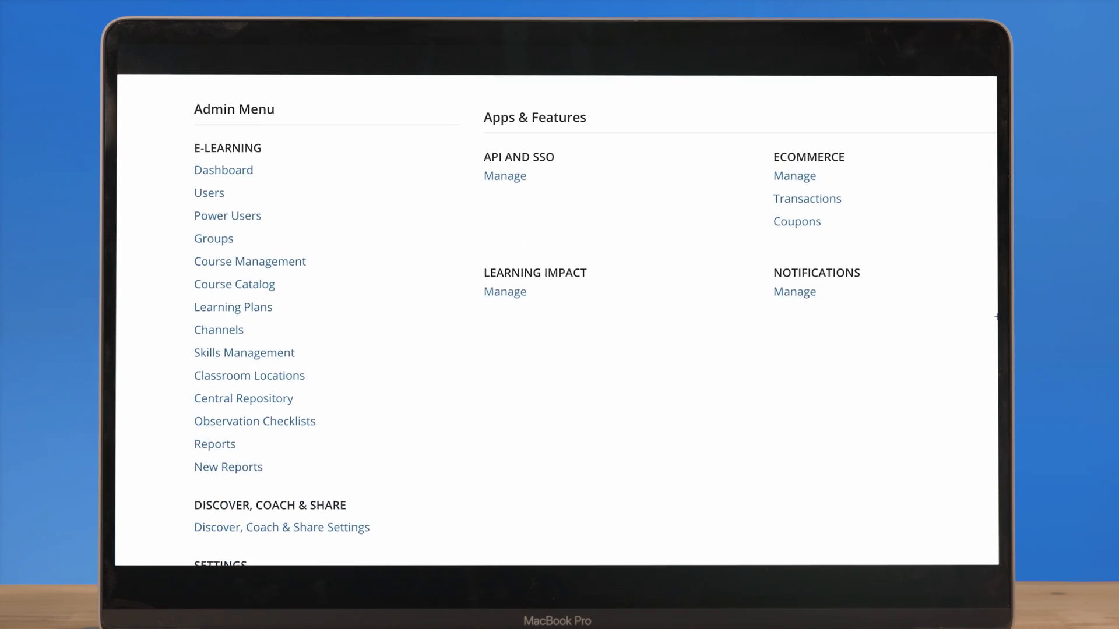
Generate a Learning Impact consolidated report for a selected training.
{"action": "left_click", "coordinate": [505, 291]}
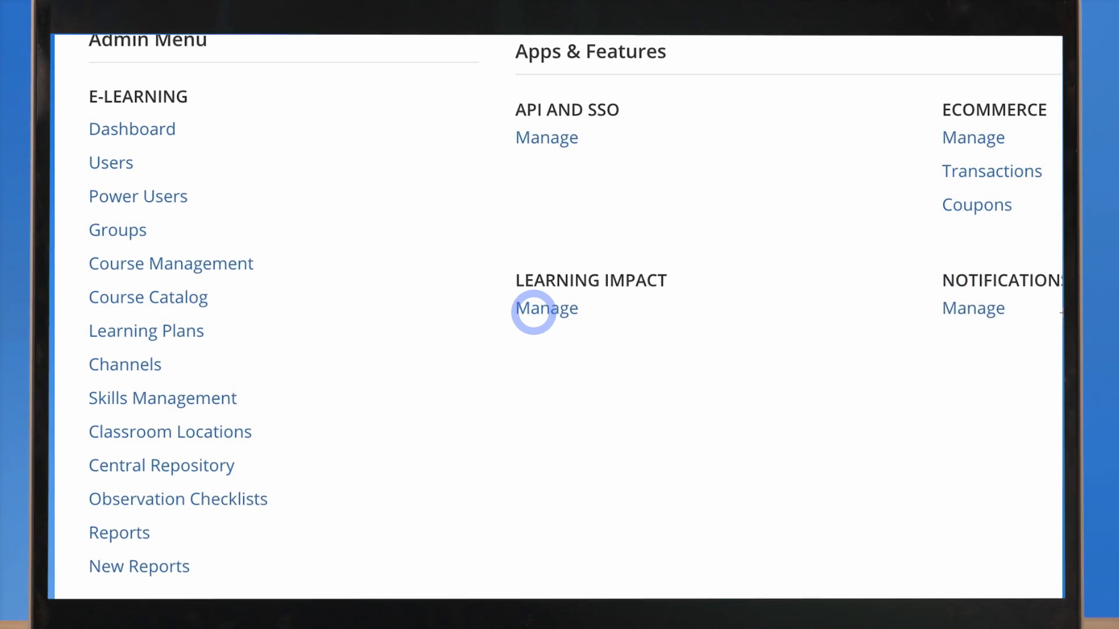
{"action": "left_click", "coordinate": [546, 307]}
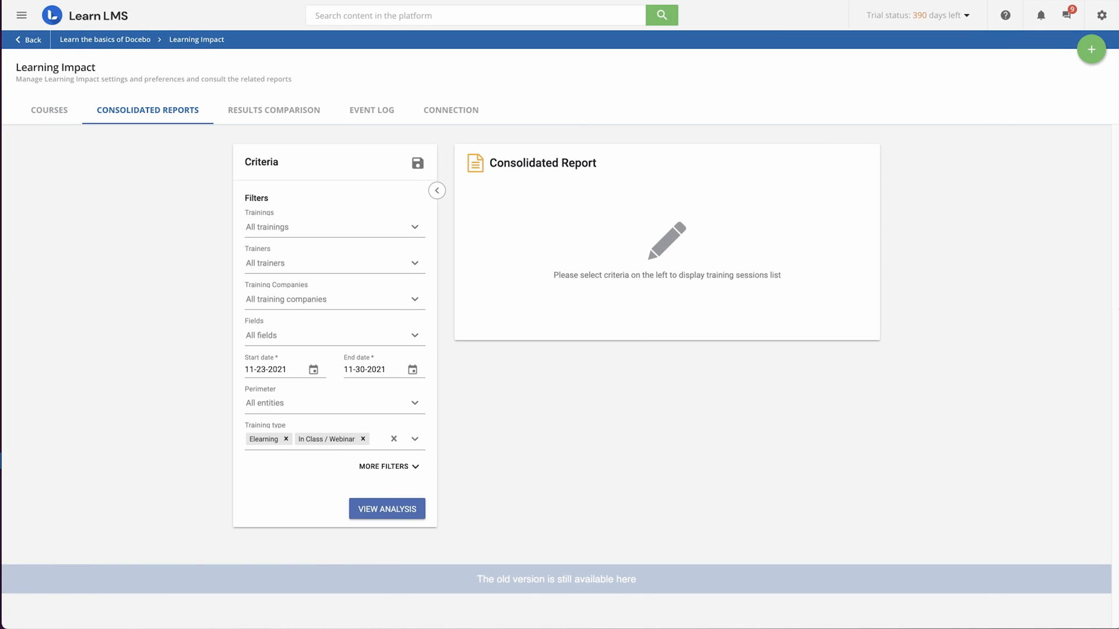
{"action": "left_click", "coordinate": [414, 227]}
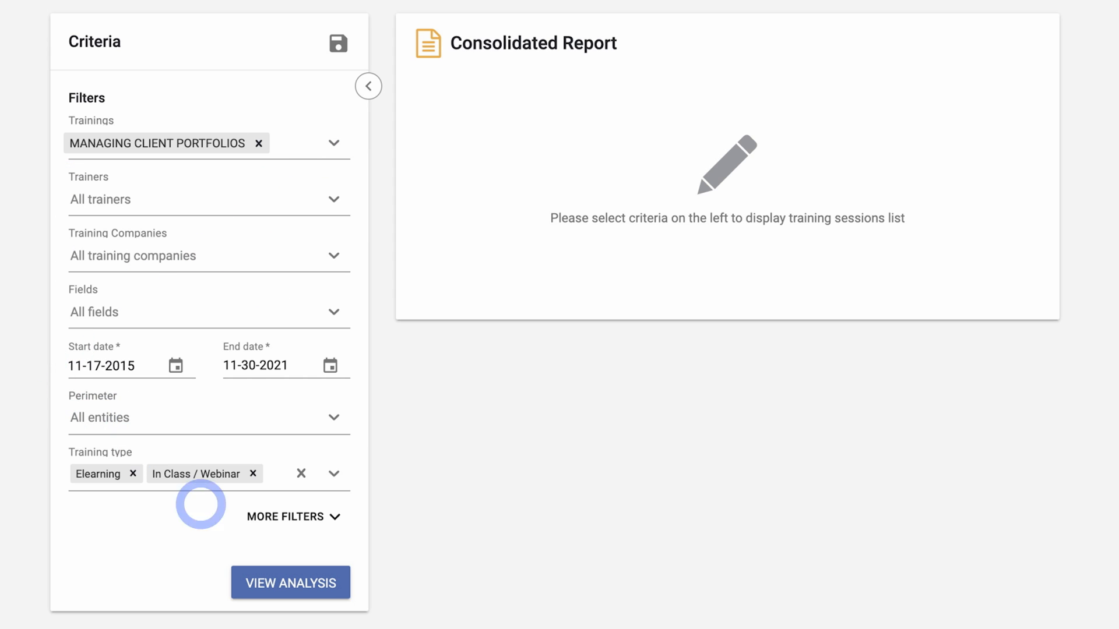
{"action": "left_click", "coordinate": [289, 582]}
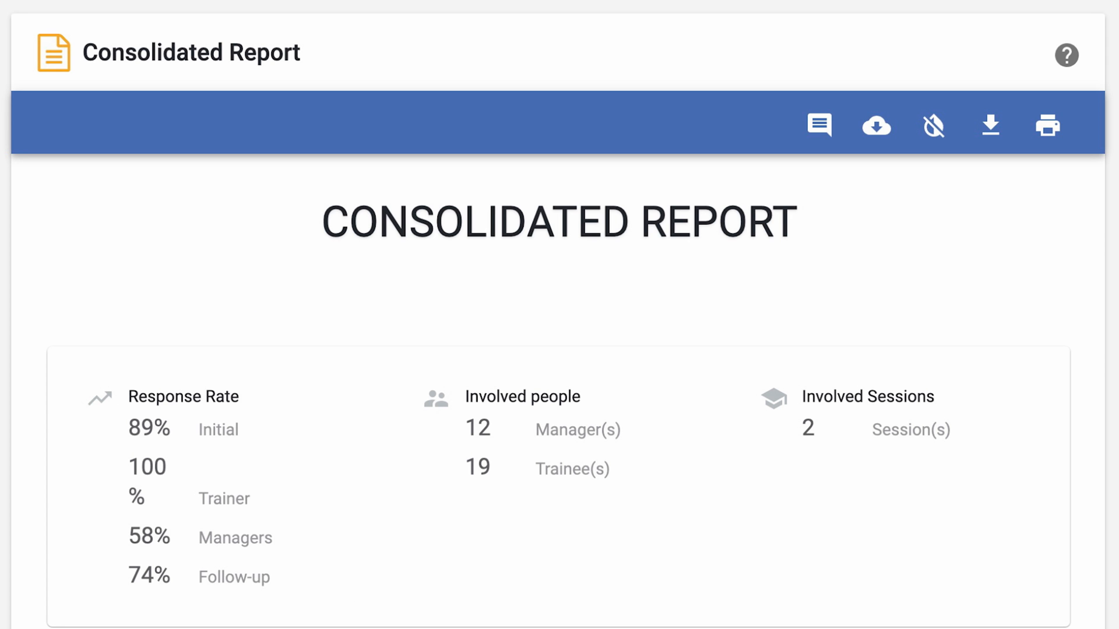
Scroll past Initial, Follow up and Managers scores to Detailed Answers by Question.
{"action": "scroll", "scroll_direction": "down", "scroll_amount": 3}
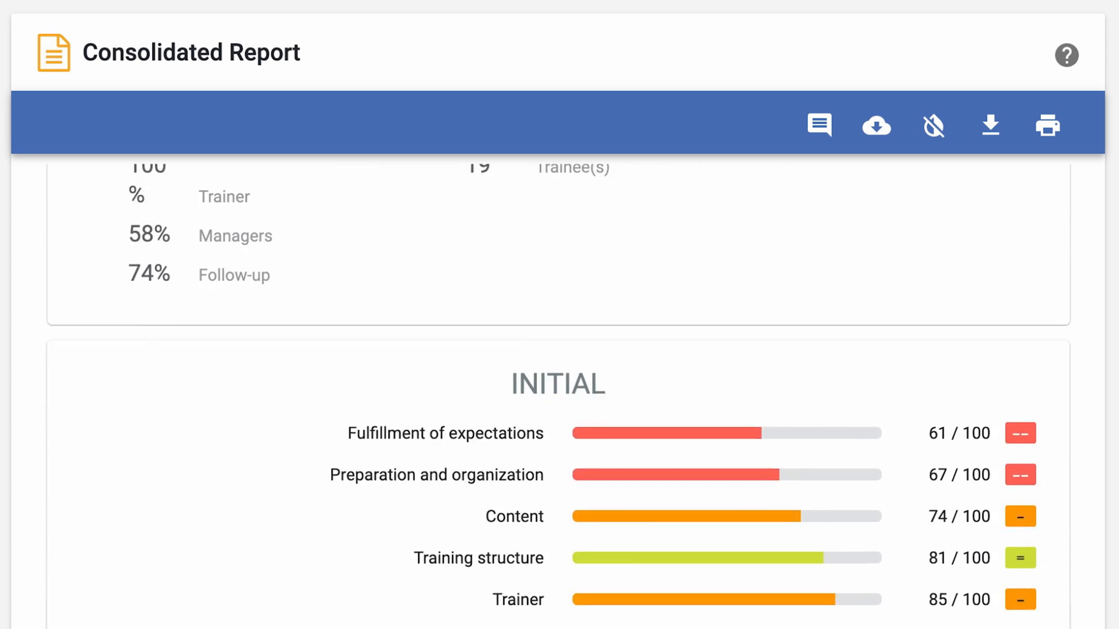
{"action": "scroll", "scroll_direction": "down", "scroll_amount": 3}
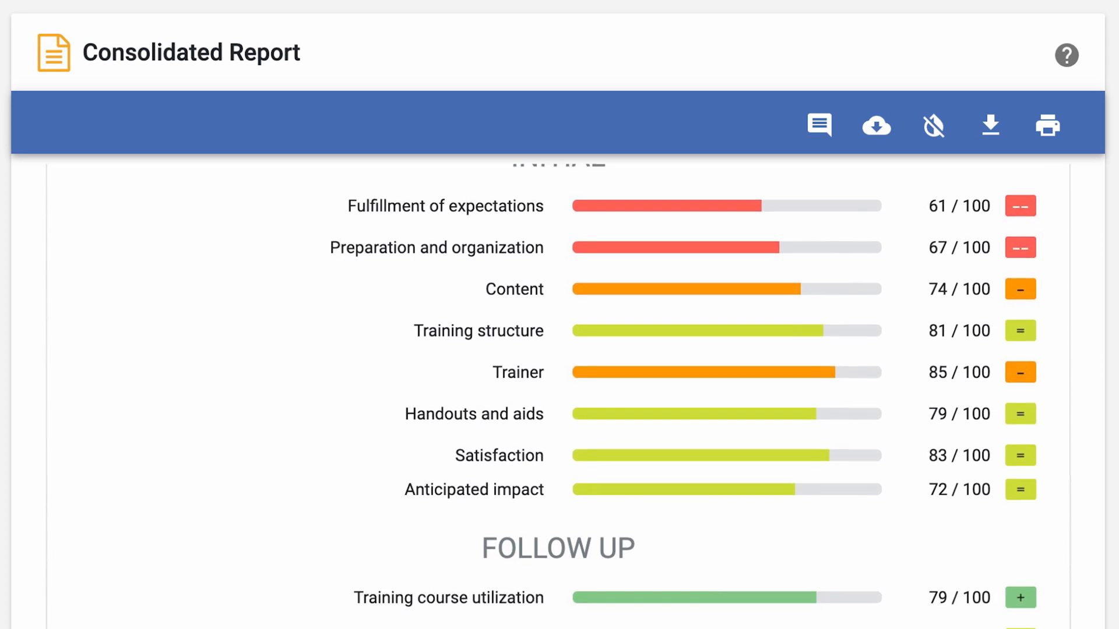
{"action": "scroll", "scroll_direction": "down", "scroll_amount": 3}
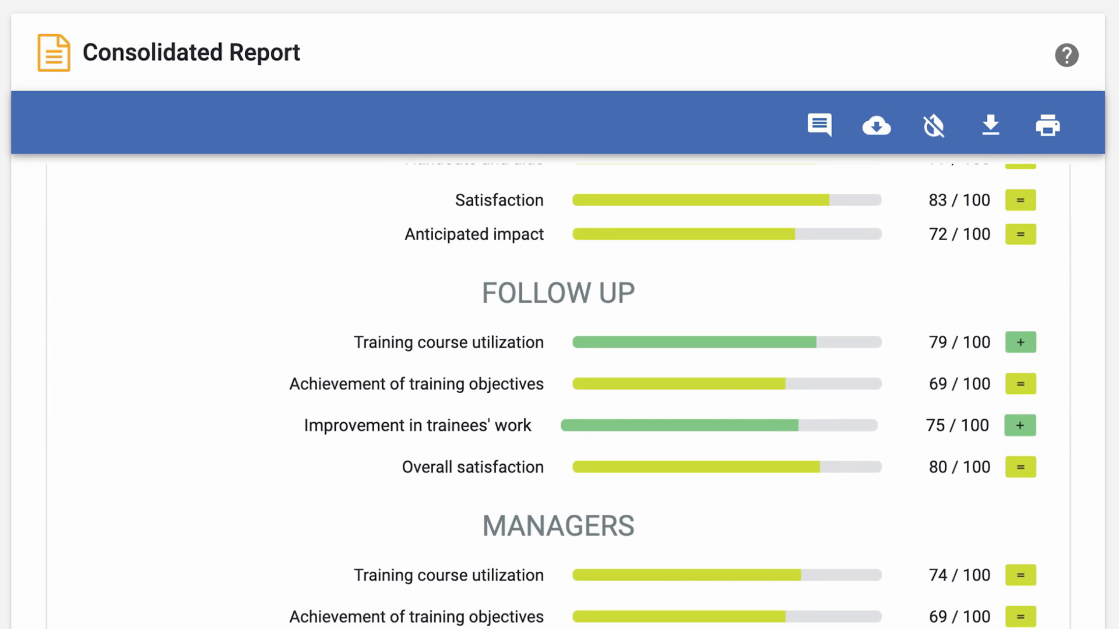
{"action": "scroll", "scroll_direction": "down", "scroll_amount": 3}
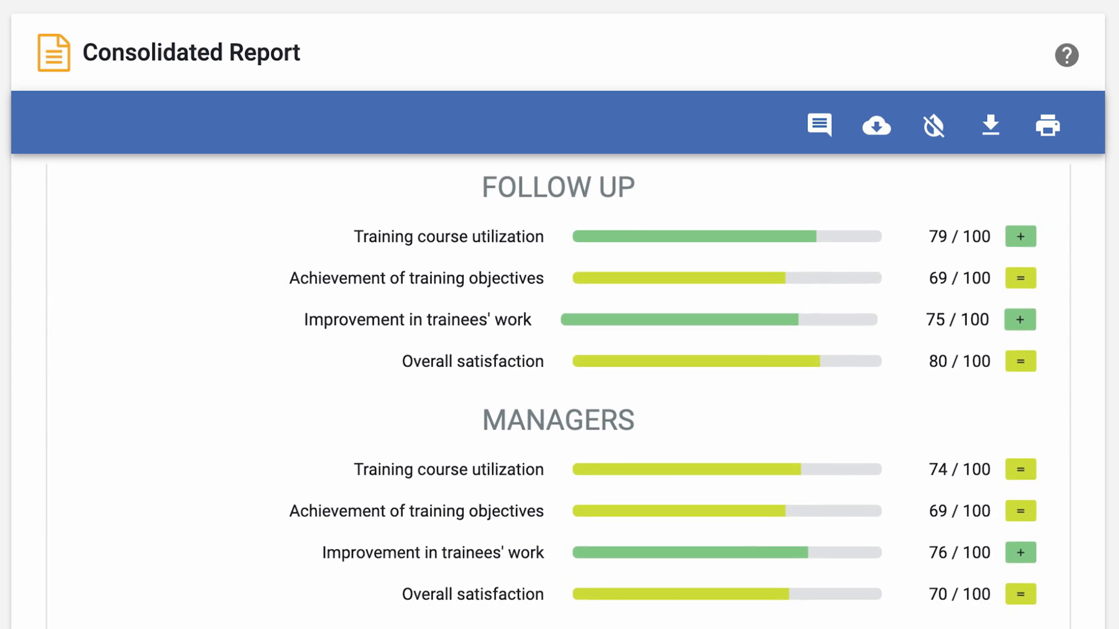
{"action": "scroll", "scroll_direction": "down", "scroll_amount": 3}
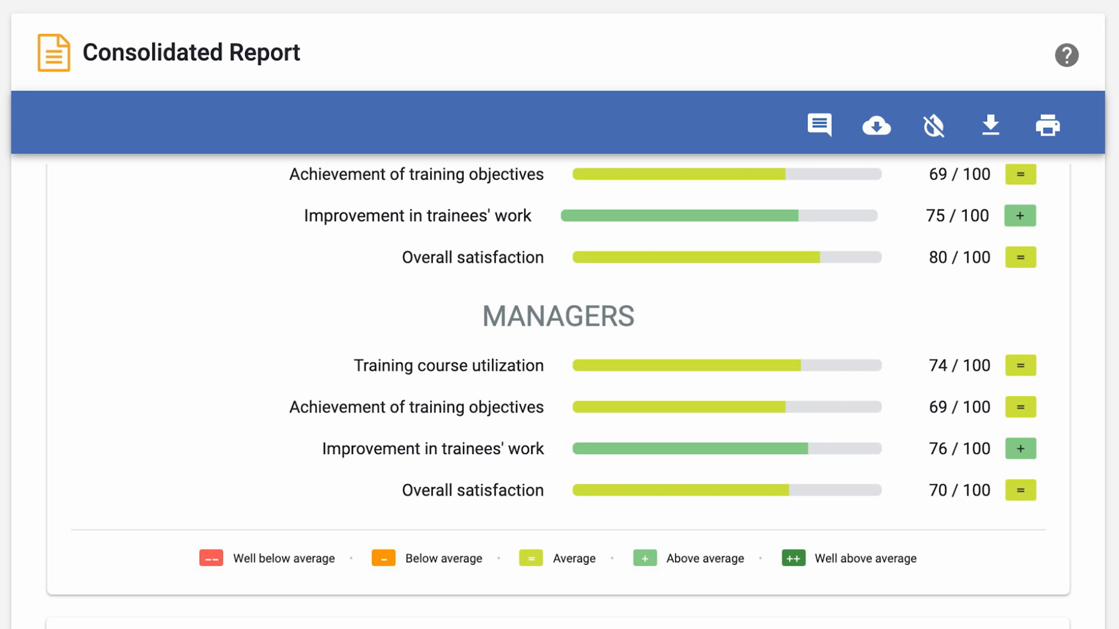
{"action": "scroll", "scroll_direction": "down", "scroll_amount": 3}
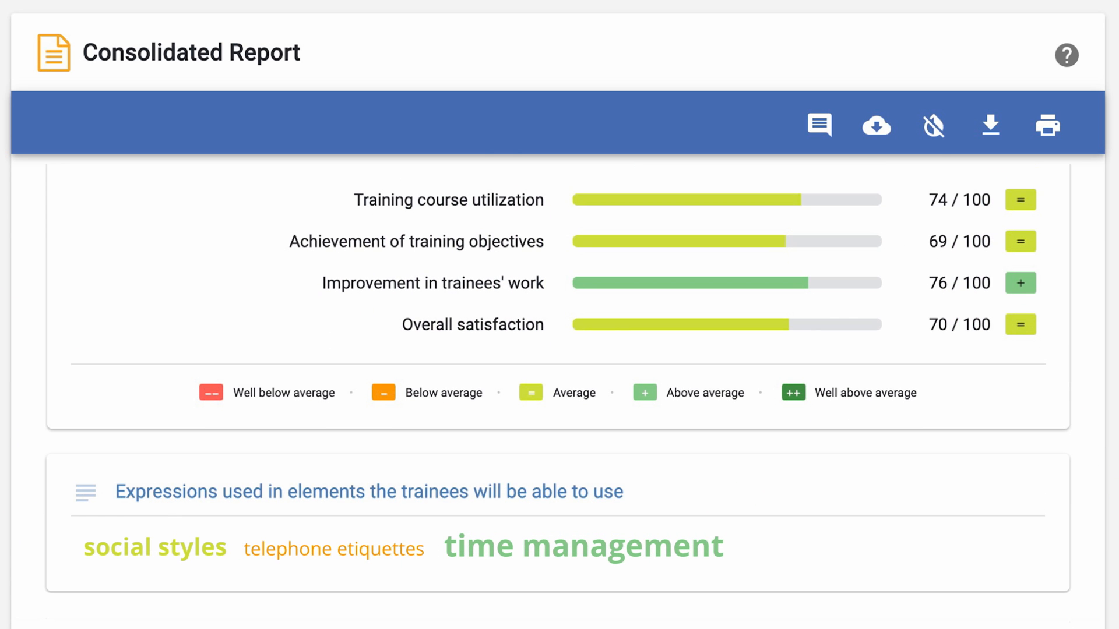
{"action": "scroll", "scroll_direction": "down", "scroll_amount": 3}
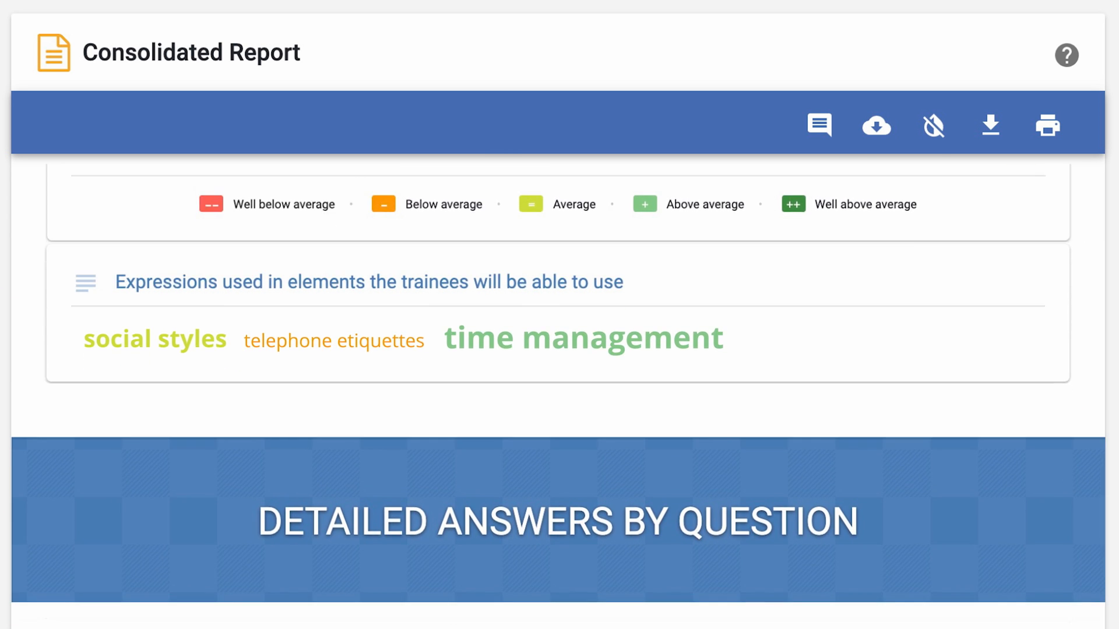
{"action": "scroll", "scroll_direction": "down", "scroll_amount": 3}
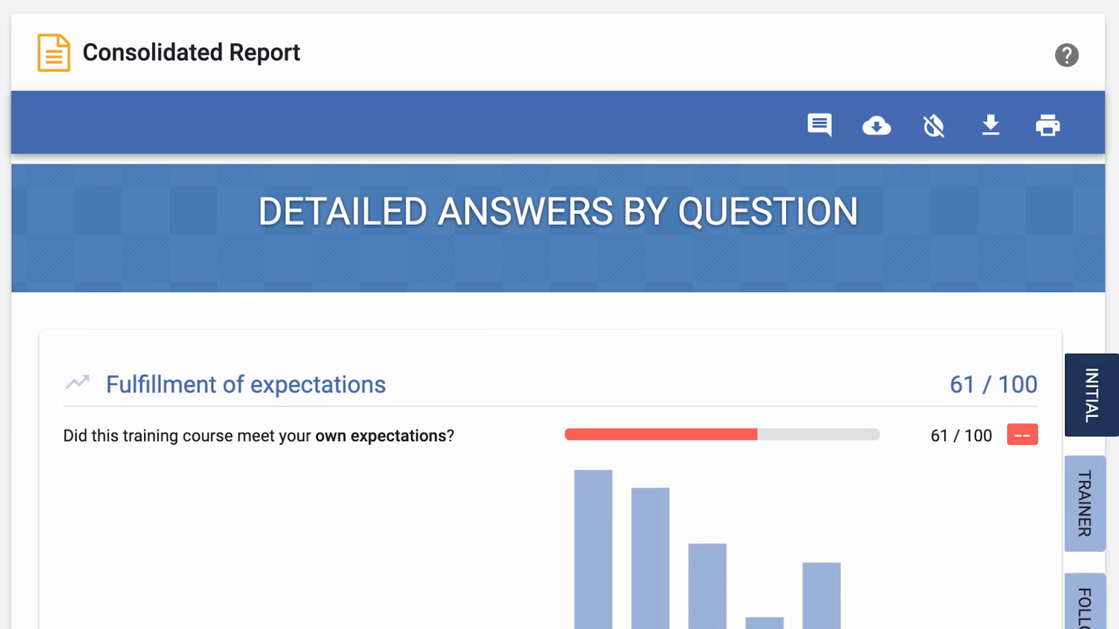
{"action": "scroll", "scroll_direction": "down", "scroll_amount": 3}
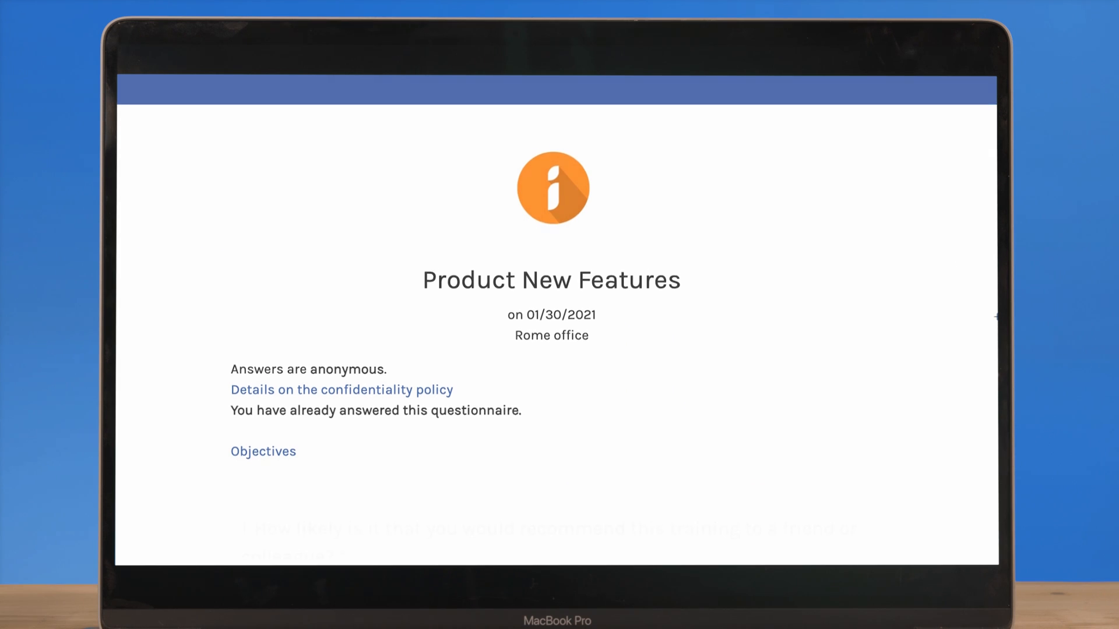
Rate the recommendation question 7, commenting 'The training covered the essentiails adequately'.
{"action": "scroll", "scroll_direction": "down", "scroll_amount": 3}
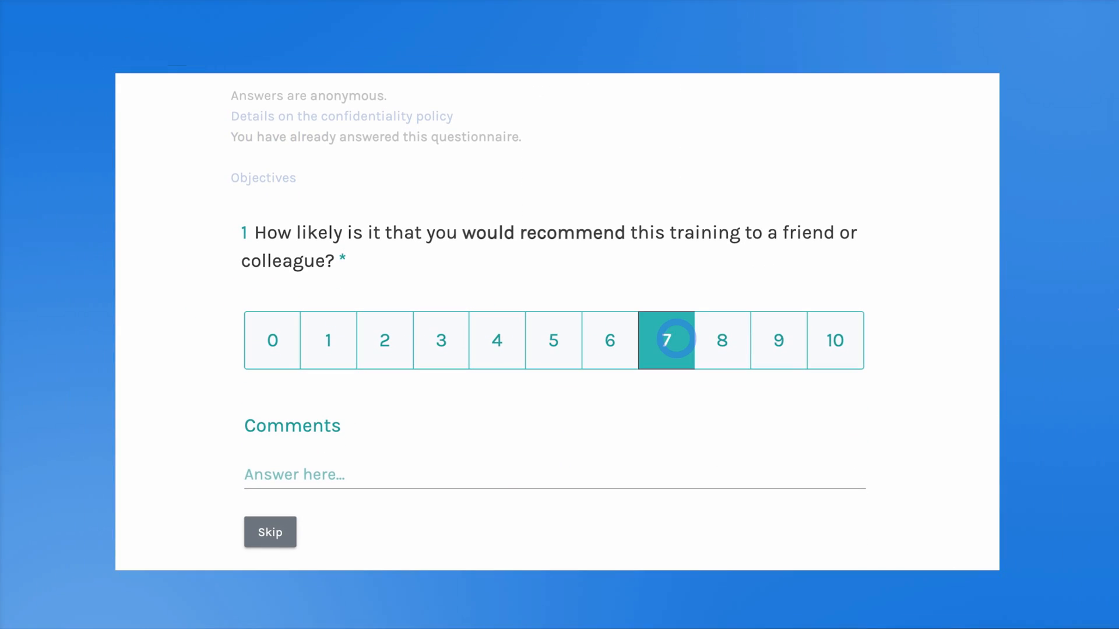
{"action": "type", "text": "The training covered the essentiails adequately"}
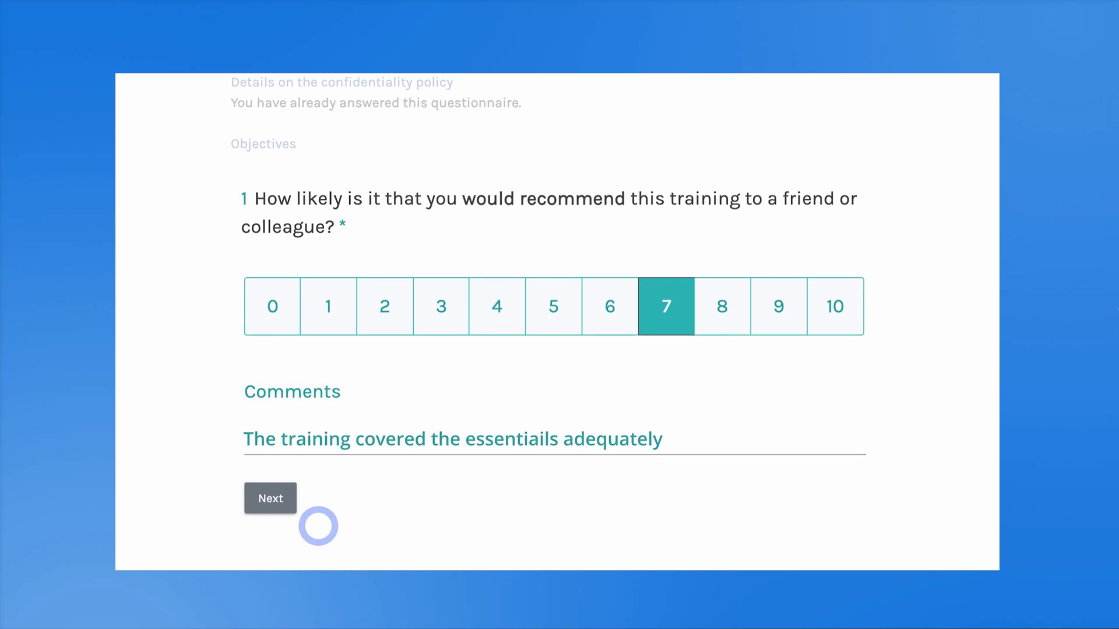
{"action": "scroll", "scroll_direction": "down", "scroll_amount": 3}
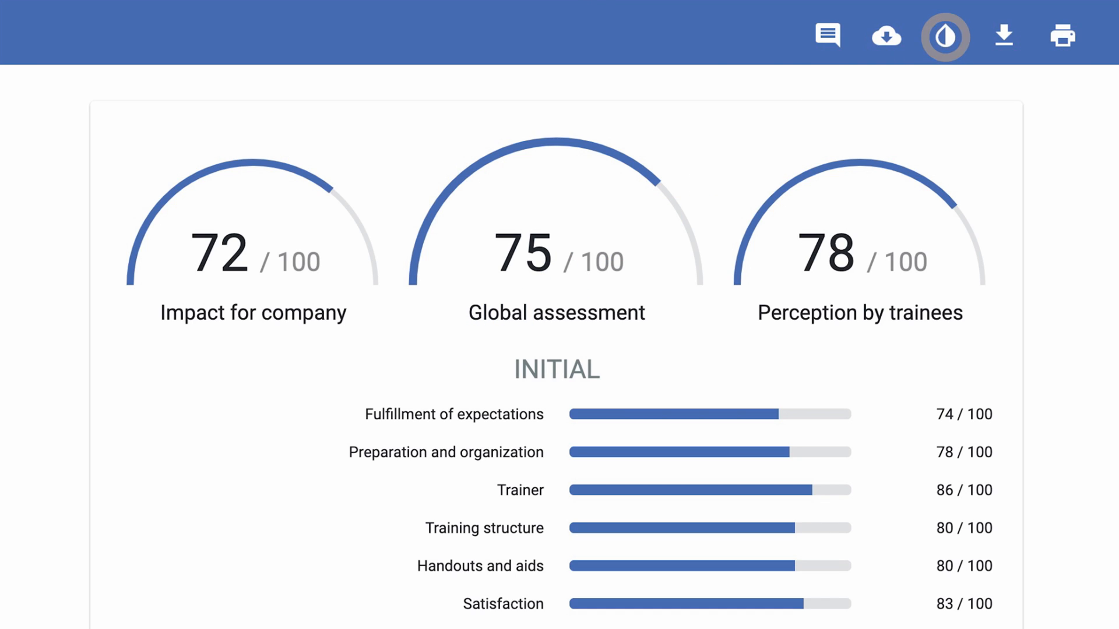
Turn on colour-coded benchmark ratings and scroll through the report sections.
{"action": "left_click", "coordinate": [944, 36]}
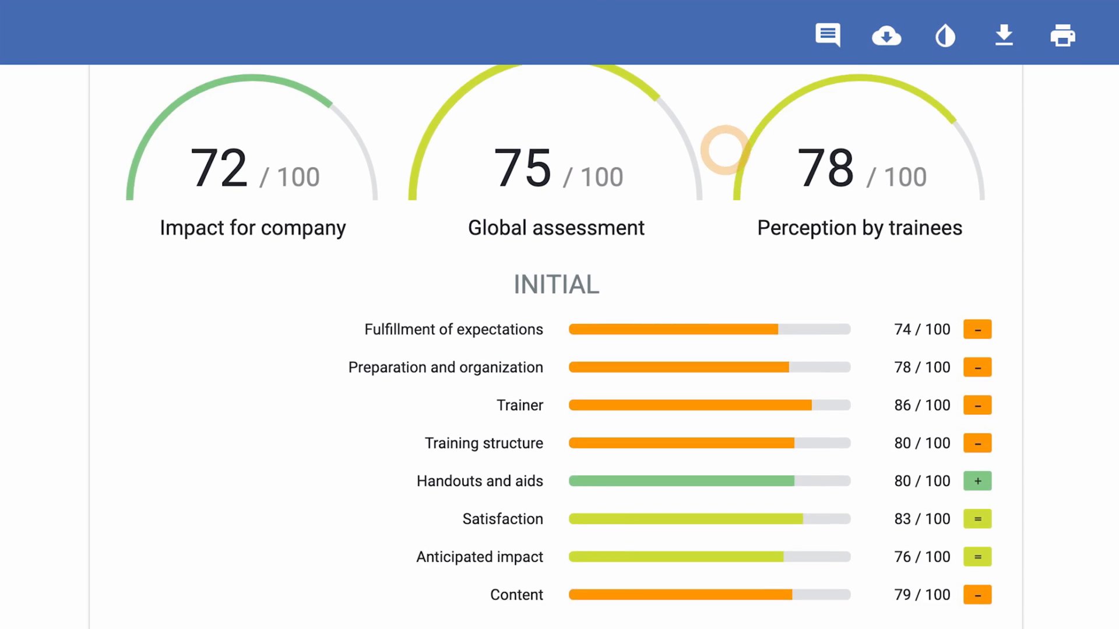
{"action": "scroll", "scroll_direction": "down", "scroll_amount": 3}
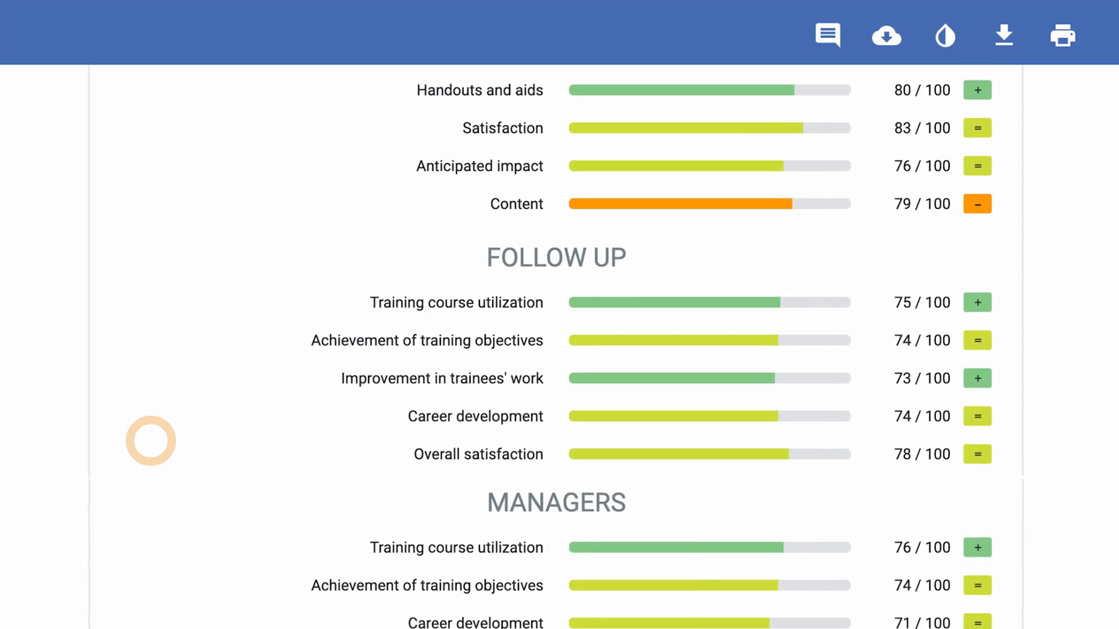
{"action": "scroll", "scroll_direction": "down", "scroll_amount": 3}
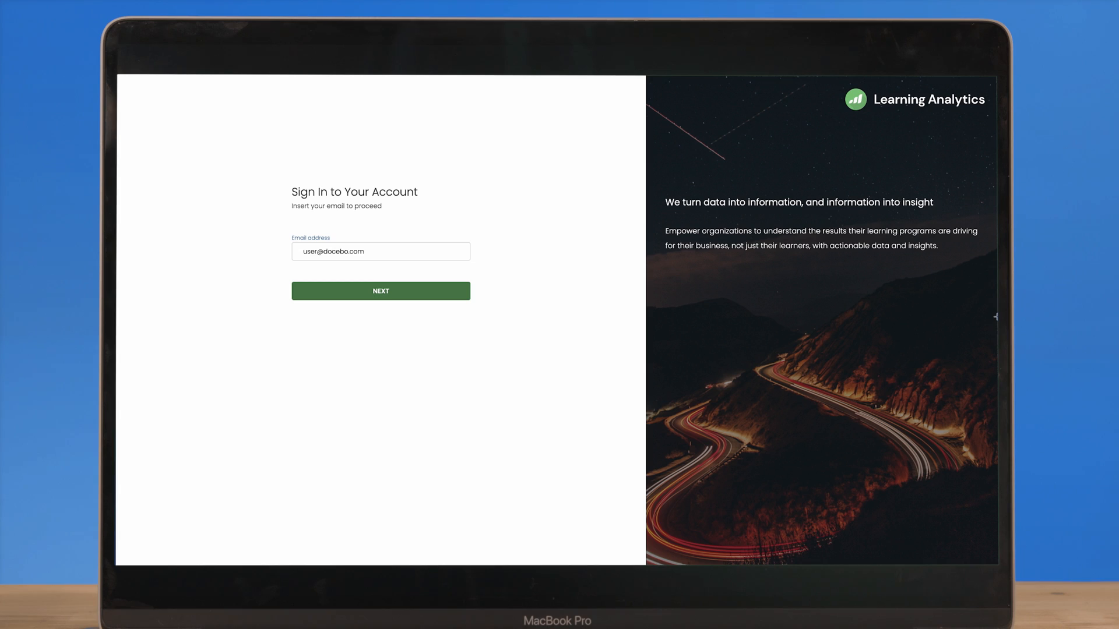
Sign in to Learning Analytics and browse the Users report widgets.
{"action": "left_click", "coordinate": [380, 290]}
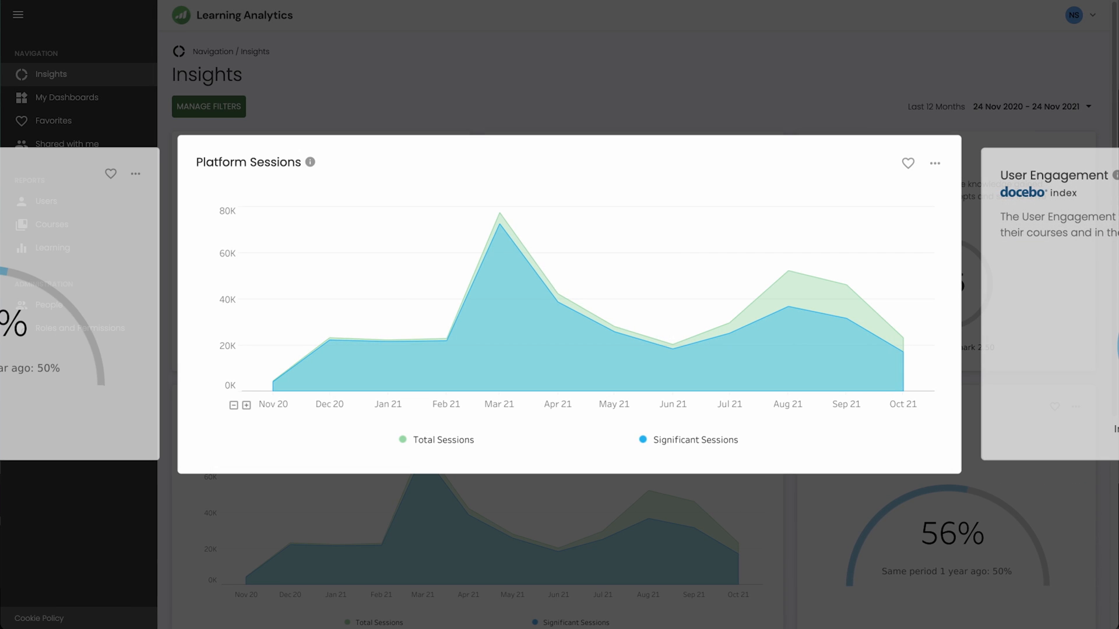
{"action": "left_click", "coordinate": [47, 198]}
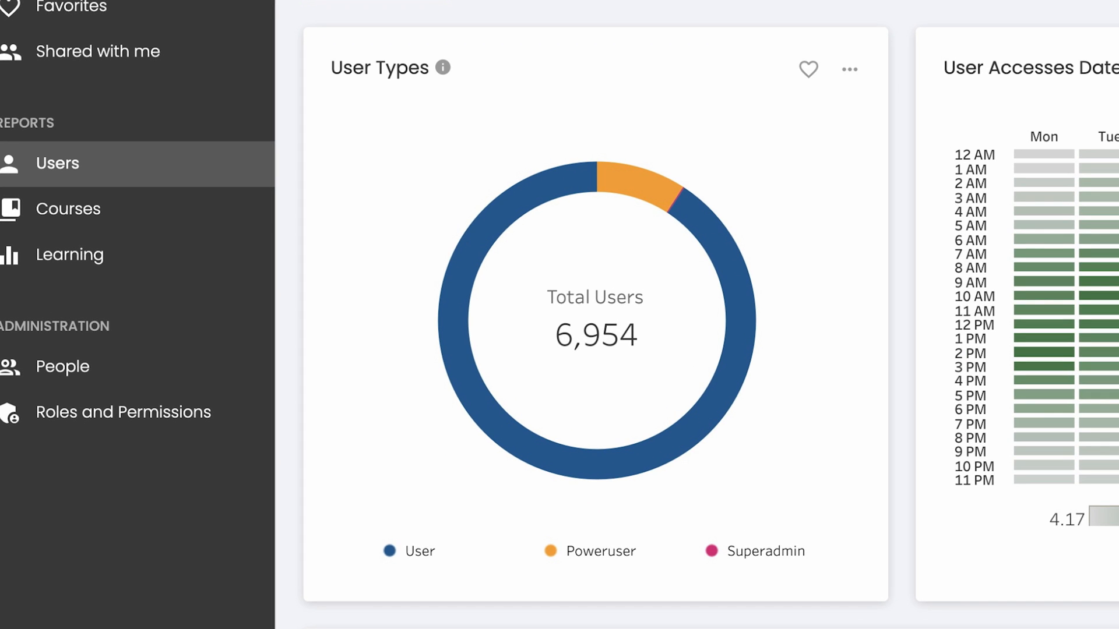
{"action": "scroll", "scroll_direction": "right", "scroll_amount": 3}
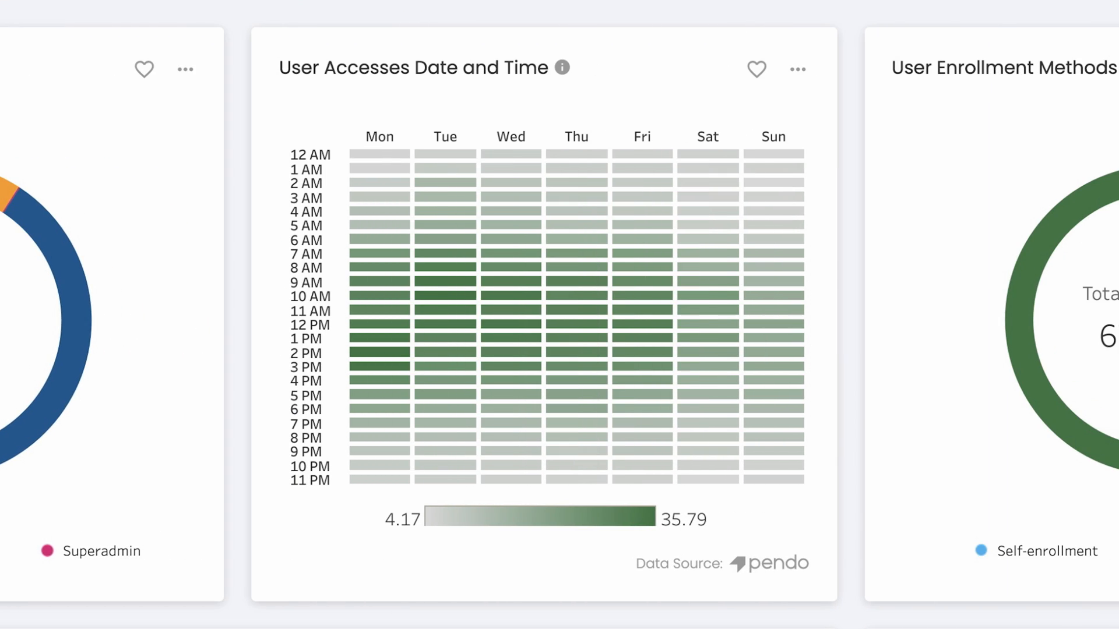
{"action": "scroll", "scroll_direction": "right", "scroll_amount": 3}
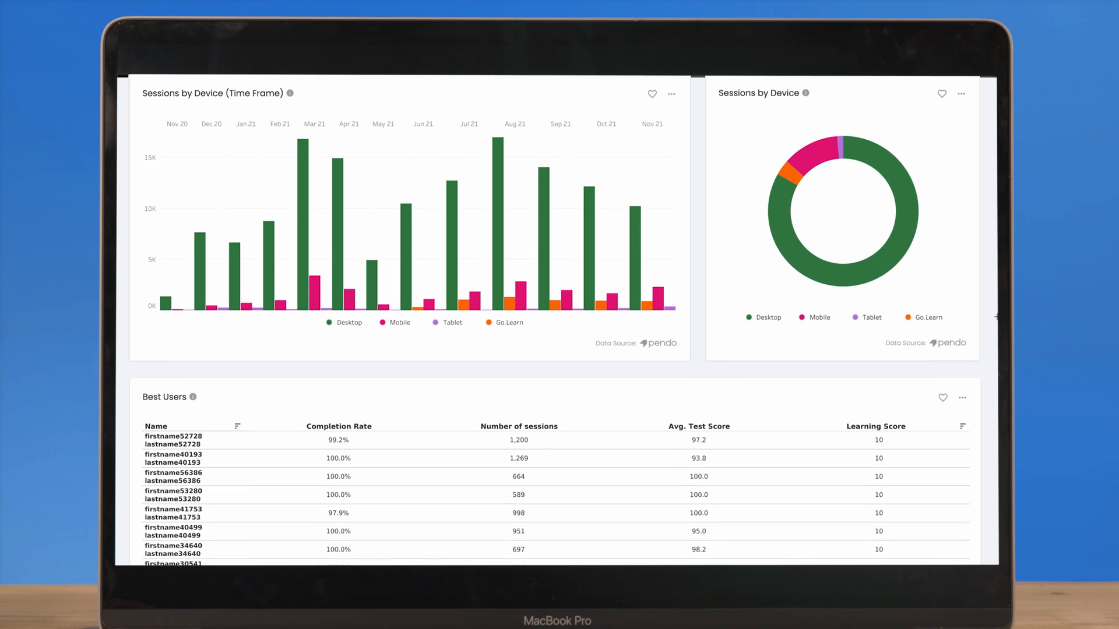
{"action": "scroll", "scroll_direction": "down", "scroll_amount": 3}
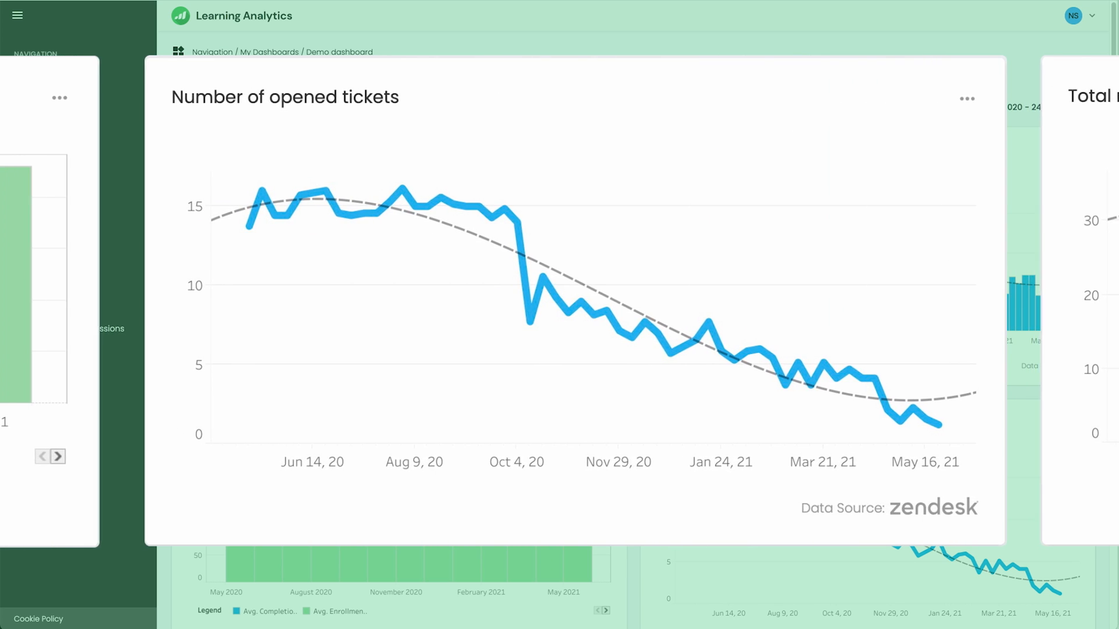
From Insights, share the Platform Sessions widget, adding one colleague as a member.
{"action": "left_click", "coordinate": [51, 74]}
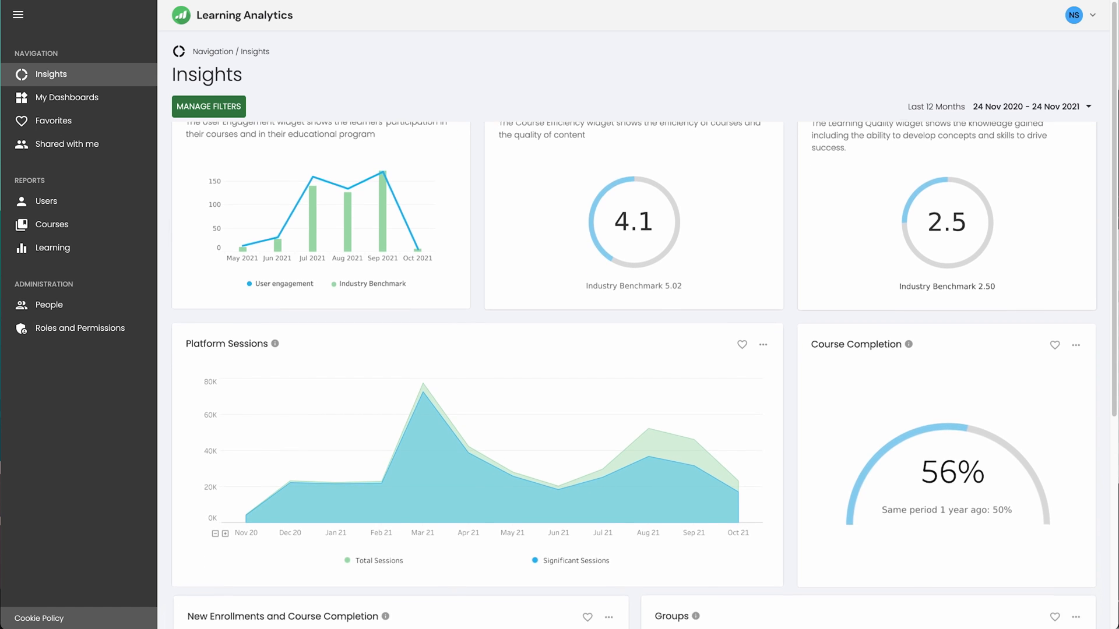
{"action": "scroll", "scroll_direction": "down", "scroll_amount": 3}
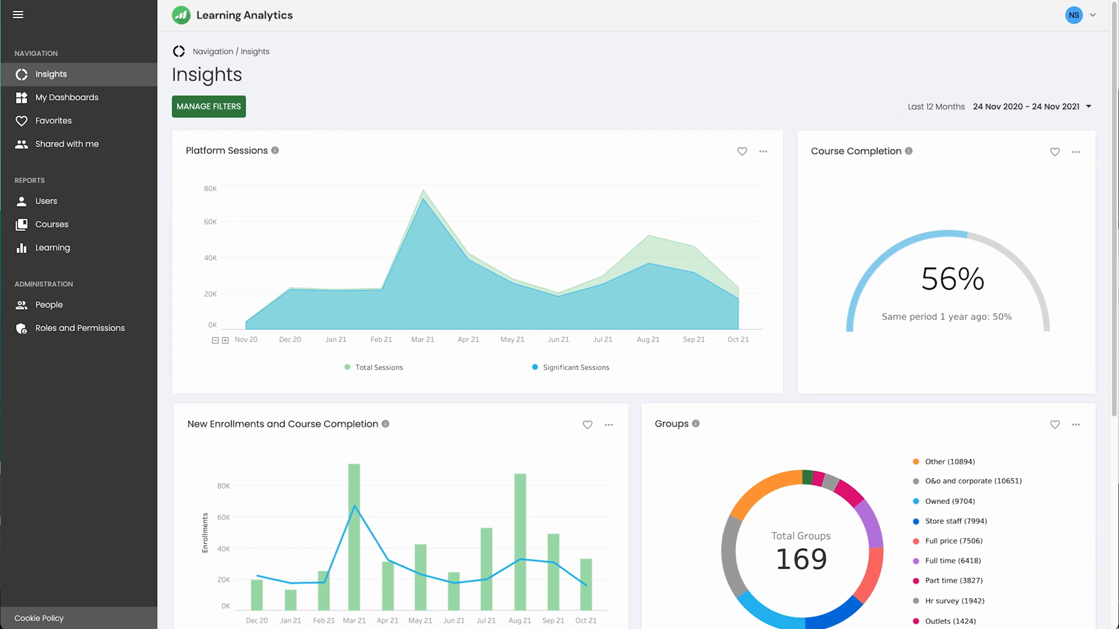
{"action": "mouse_move", "coordinate": [742, 151]}
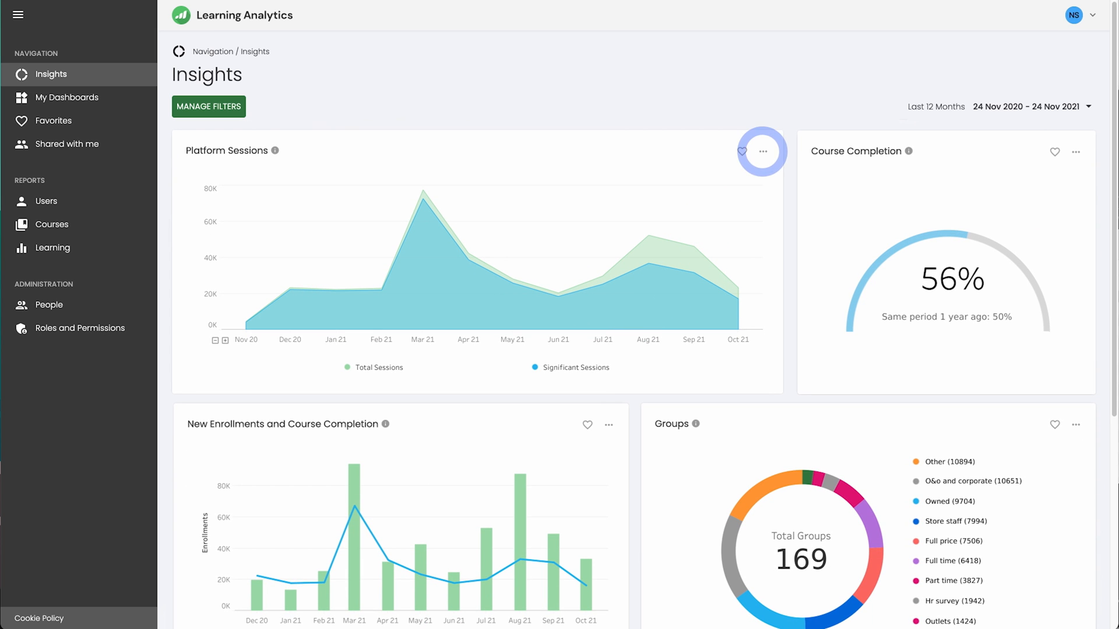
{"action": "left_click", "coordinate": [761, 151]}
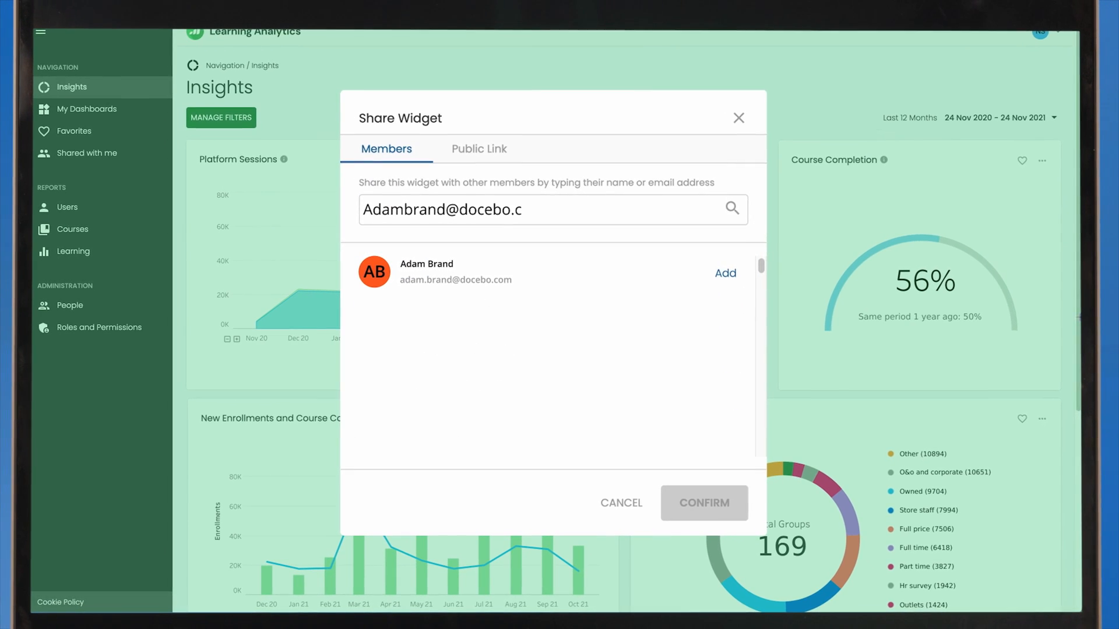
{"action": "left_click", "coordinate": [725, 273]}
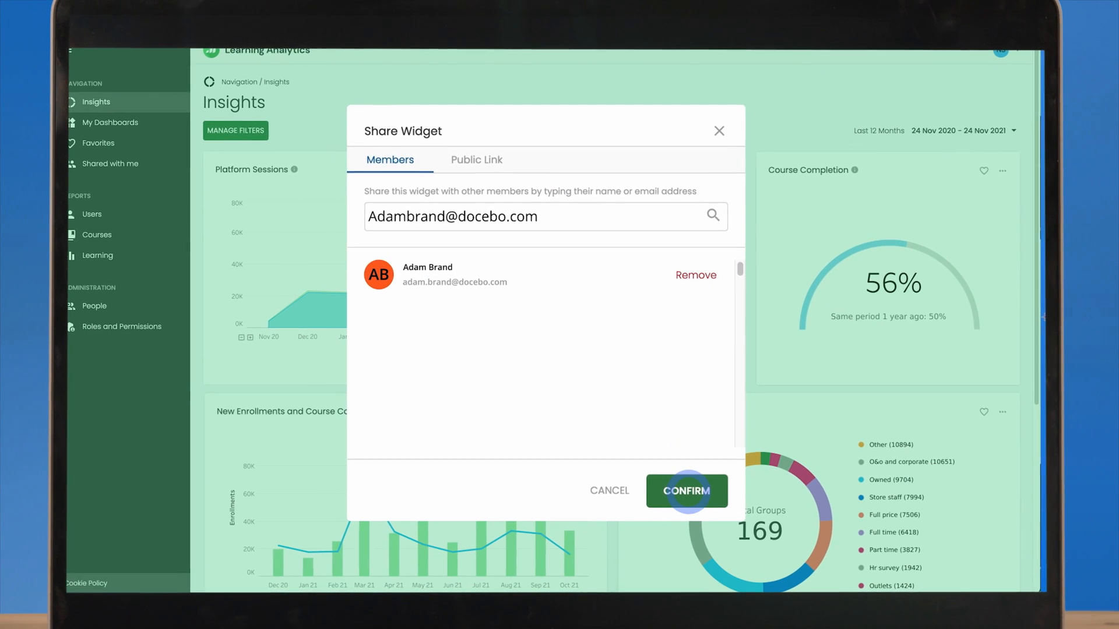